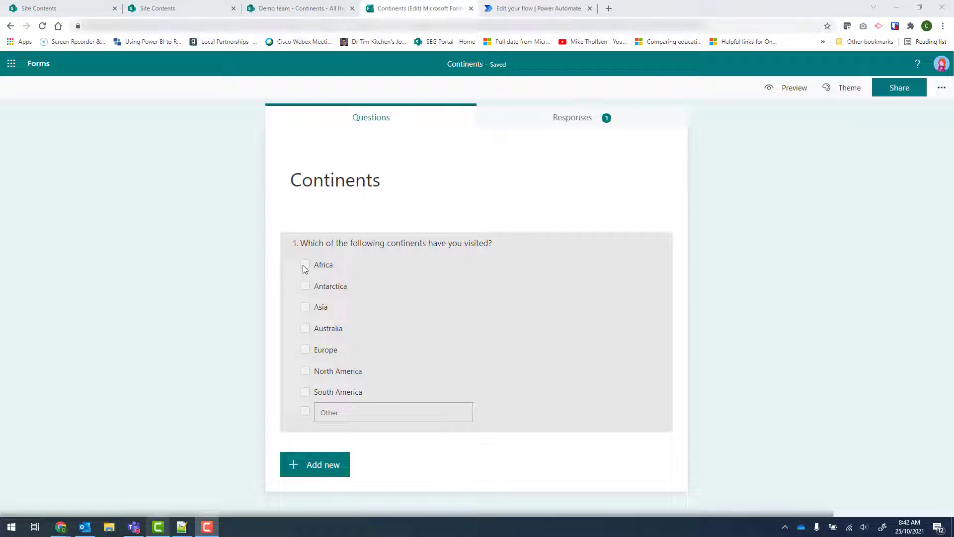
mouse_move(335, 269)
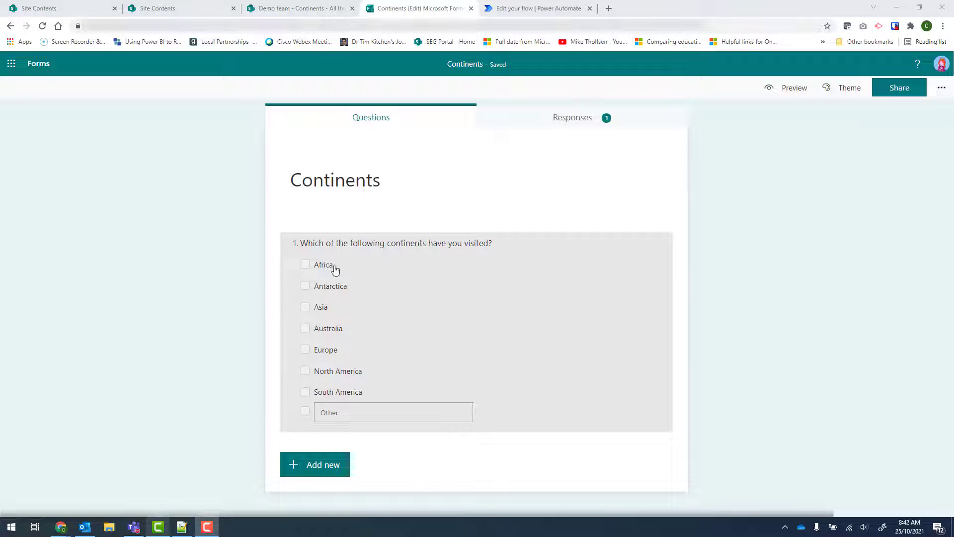
mouse_move(304, 374)
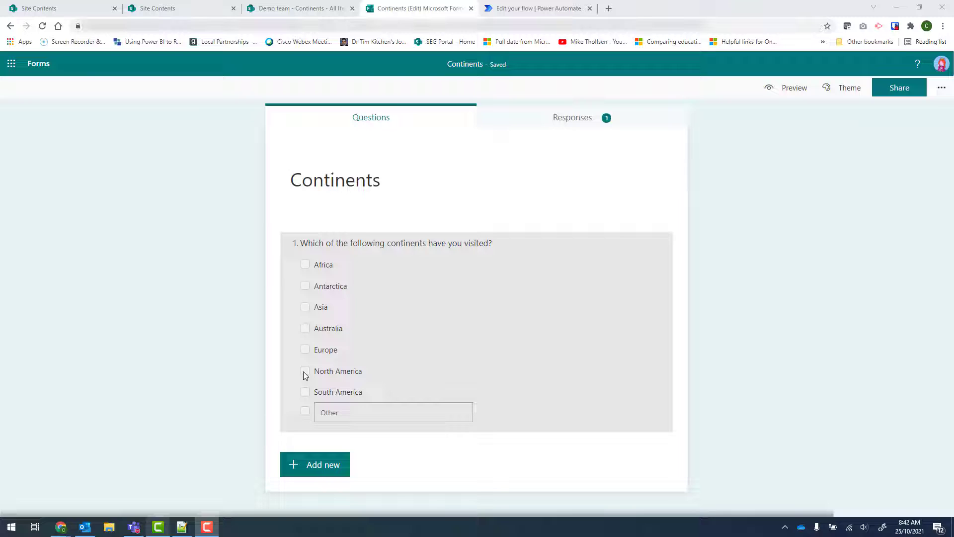
mouse_move(298, 268)
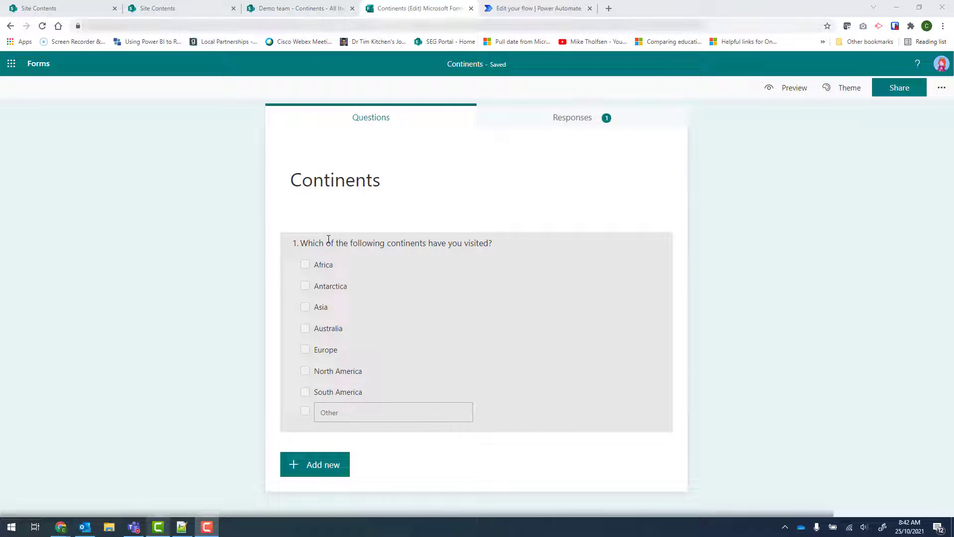
mouse_move(214, 243)
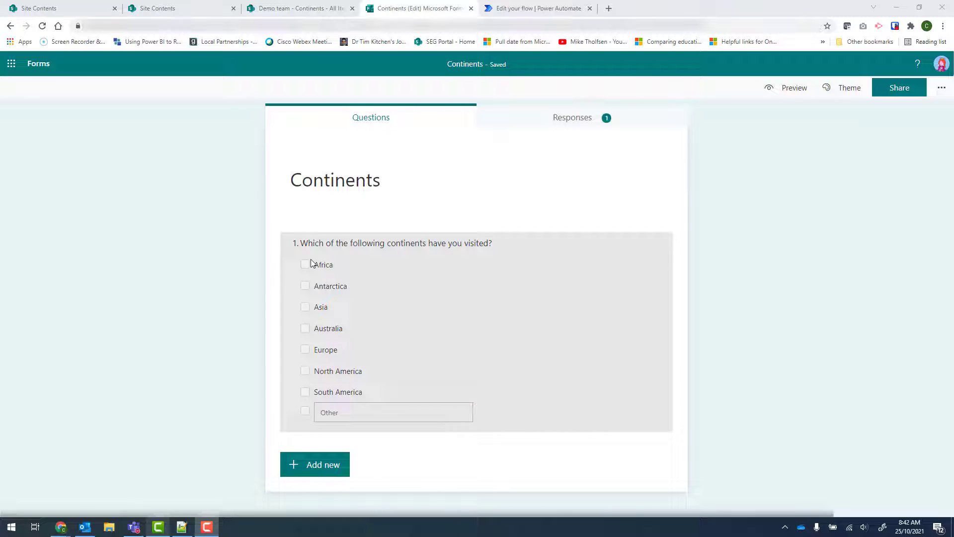
mouse_move(221, 258)
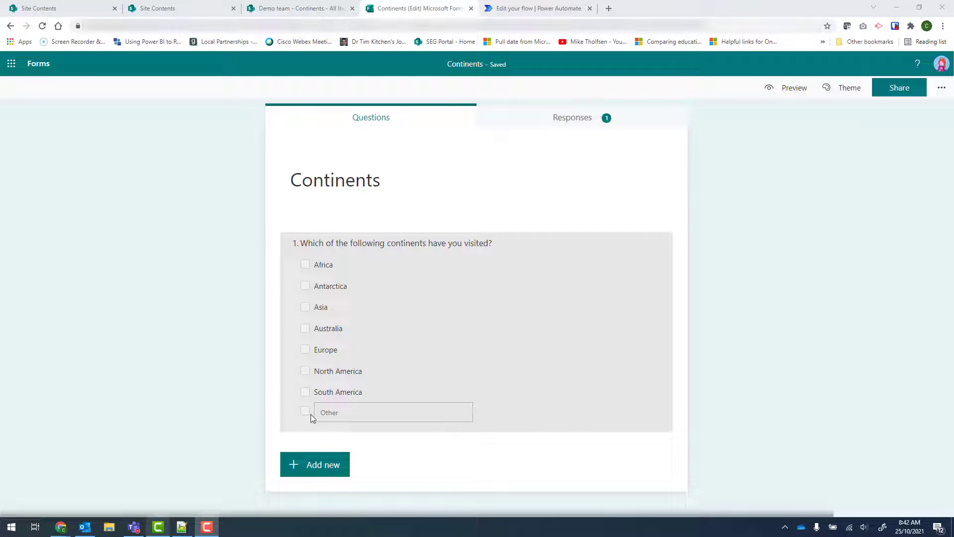
mouse_move(307, 416)
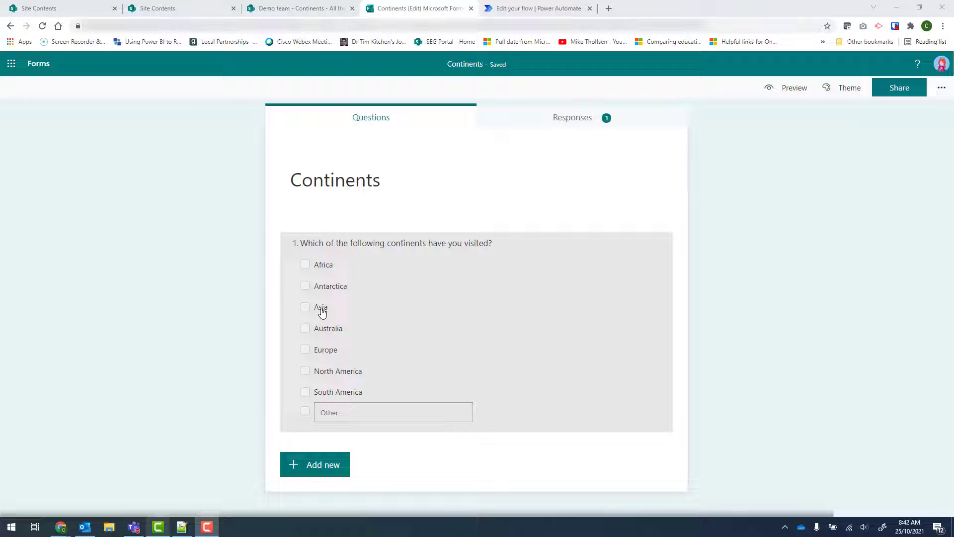
mouse_move(517, 421)
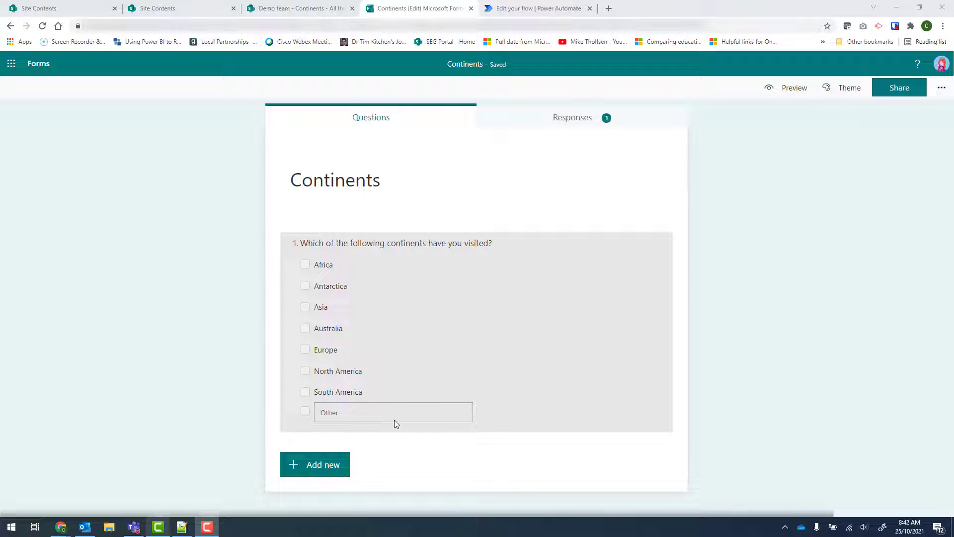
mouse_move(374, 423)
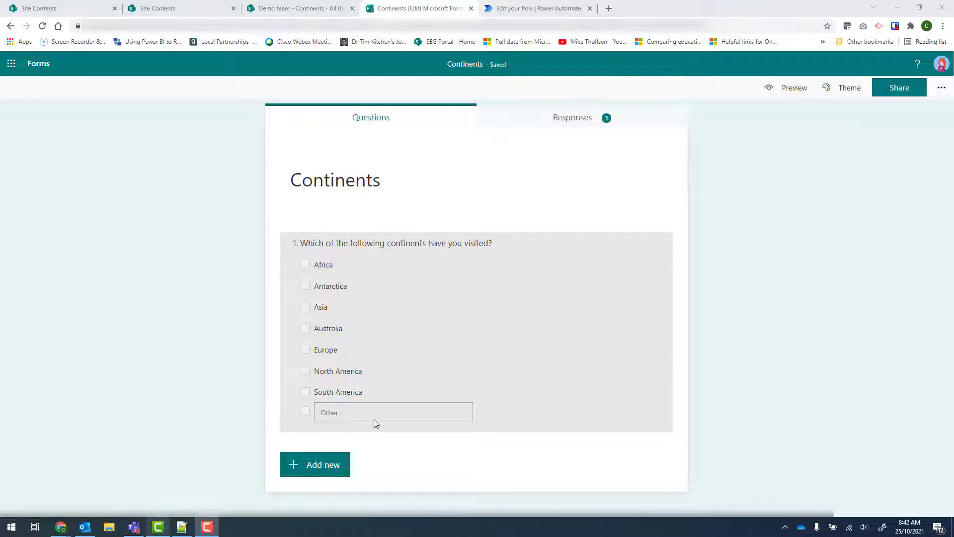
mouse_move(431, 409)
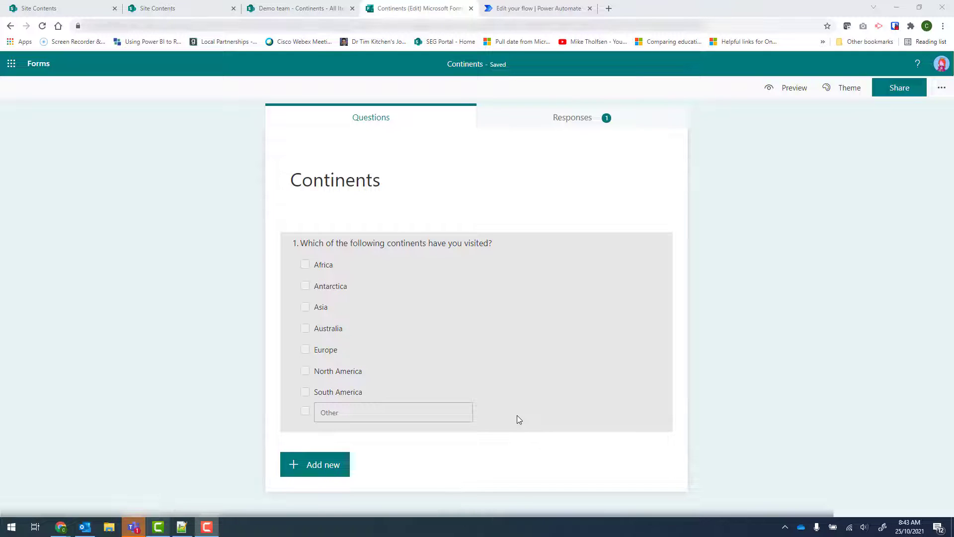
Open the run history and highlight 'The moon' and 'Africa' in the Get response details output.
click(537, 8)
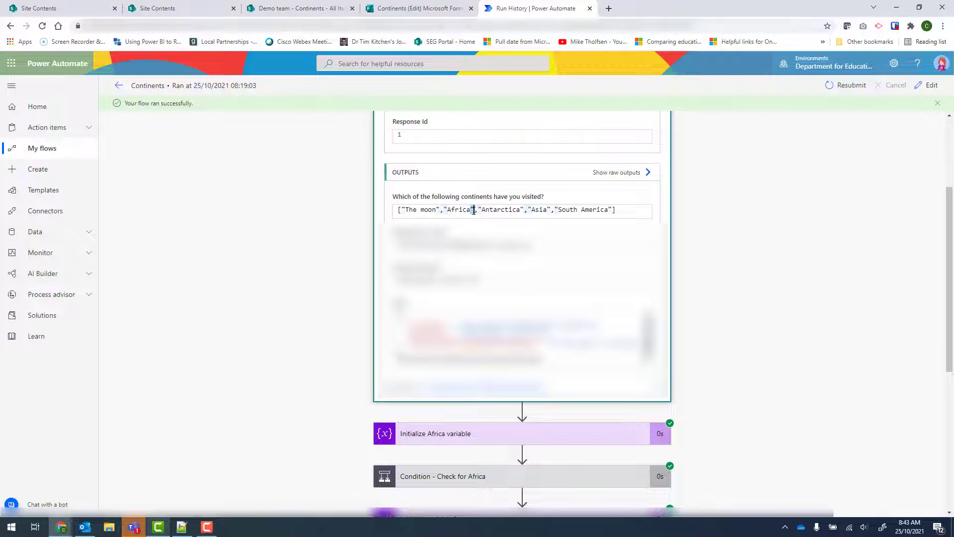
double_click(411, 209)
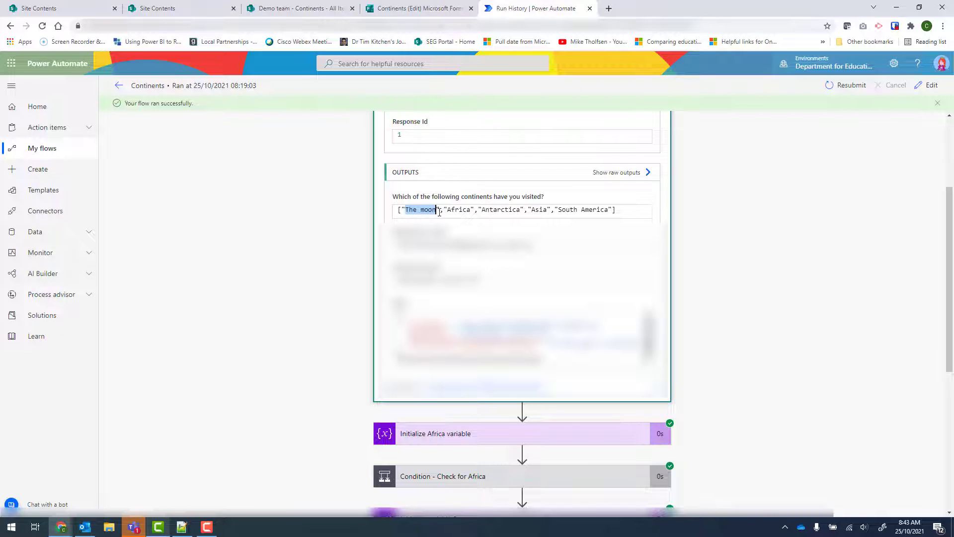
double_click(458, 209)
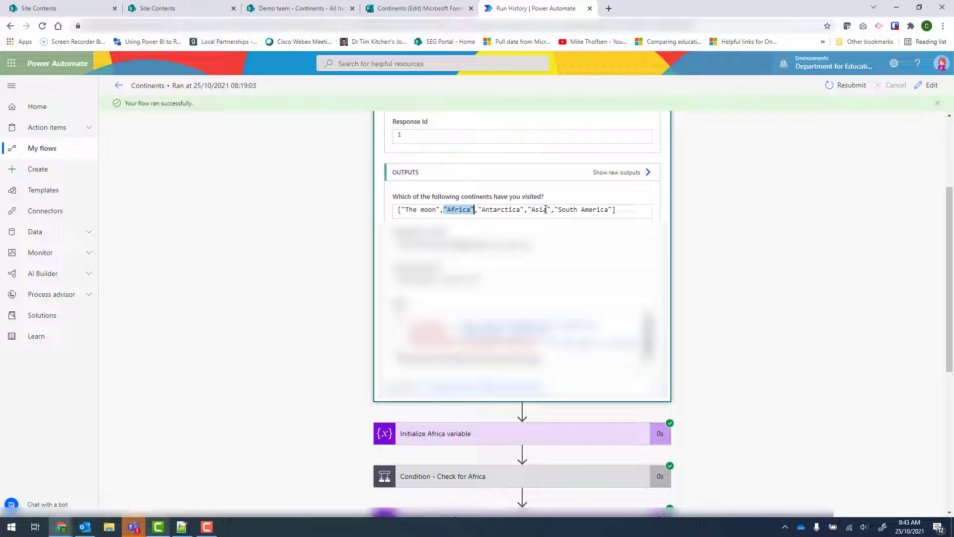
mouse_move(356, 203)
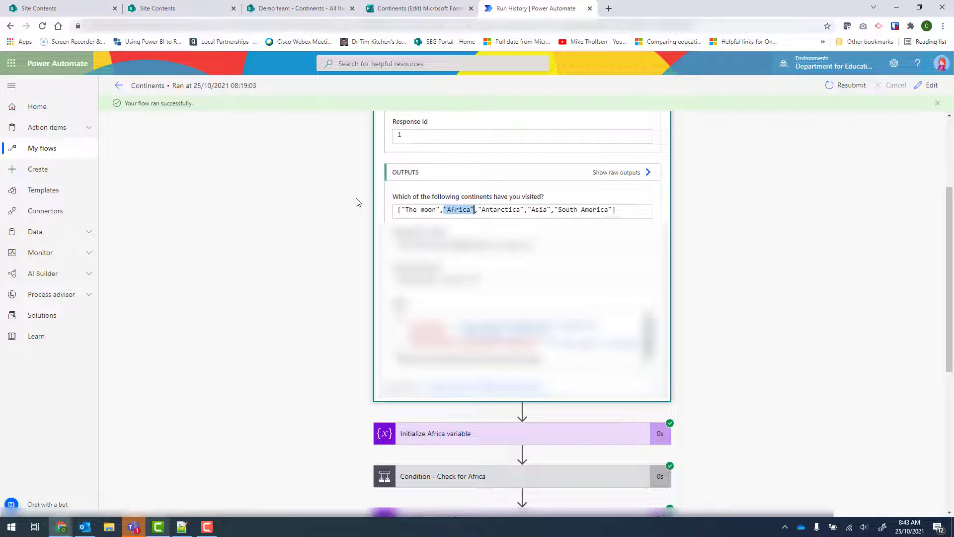
mouse_move(344, 202)
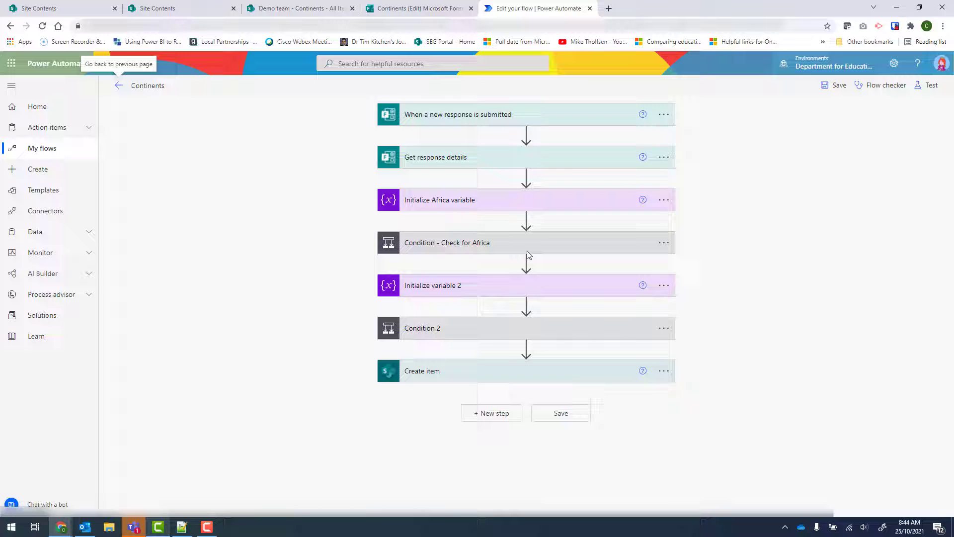
mouse_move(531, 327)
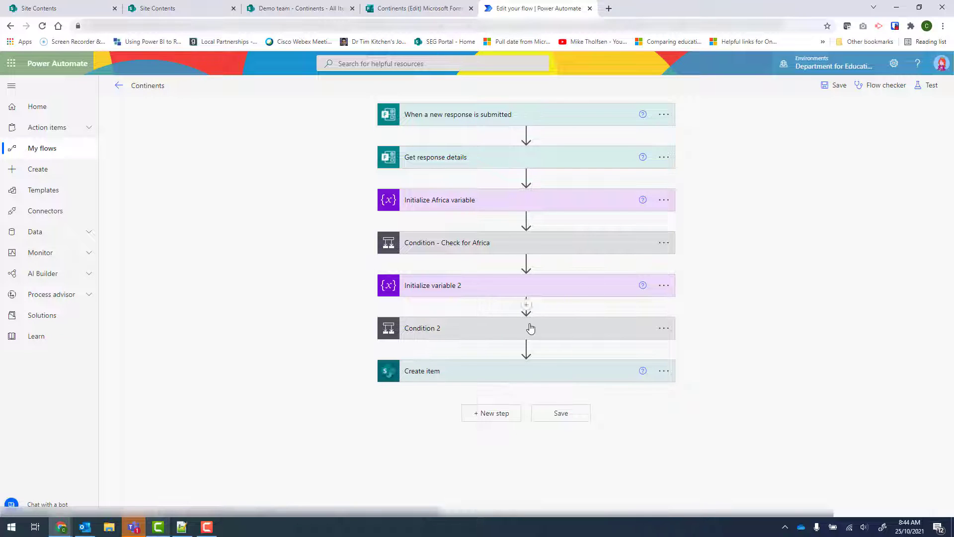
mouse_move(526, 334)
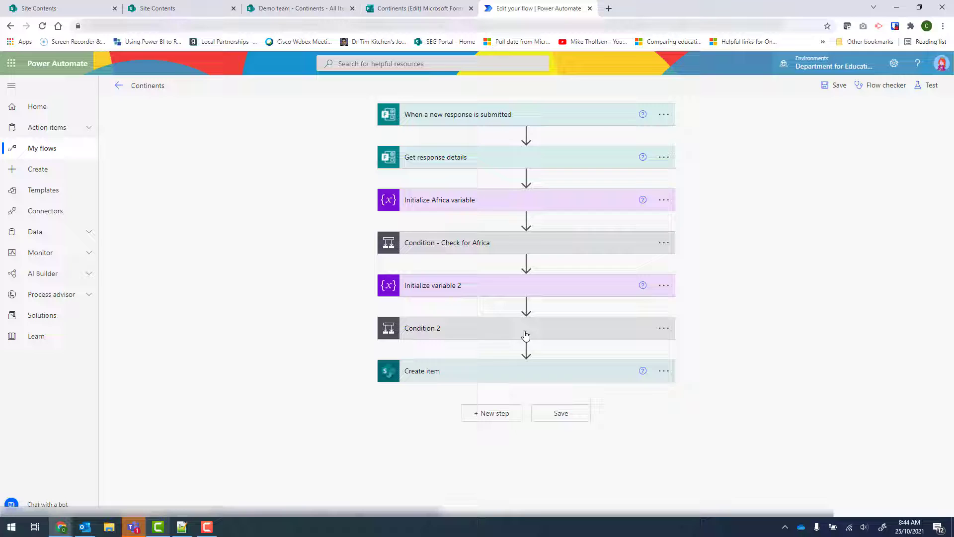
mouse_move(525, 349)
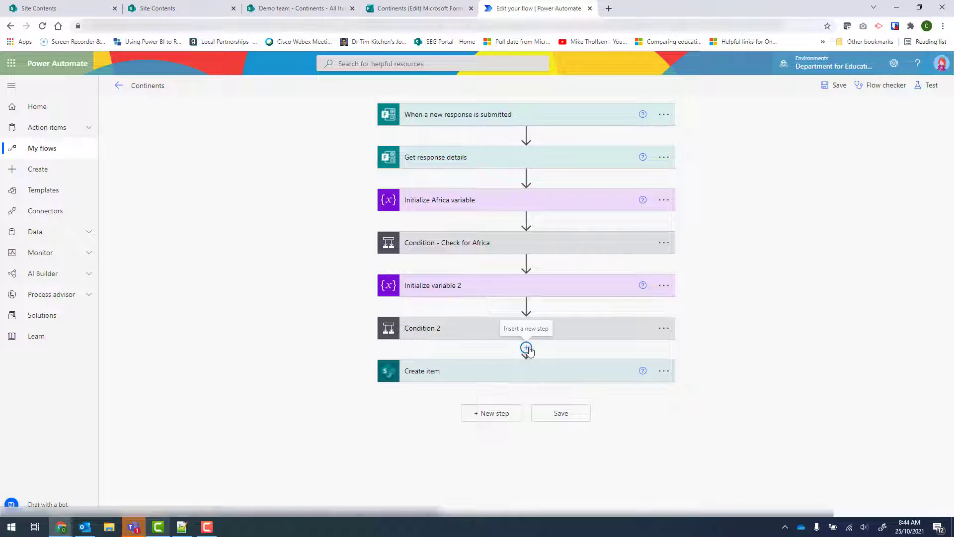
Insert an Initialize variable step after Condition 2, named Other with type String.
click(525, 347)
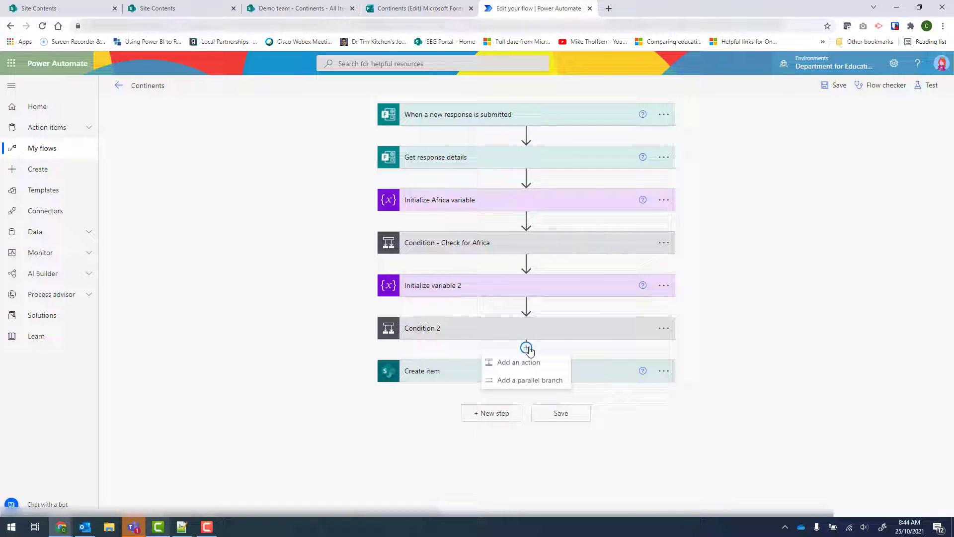
click(518, 361)
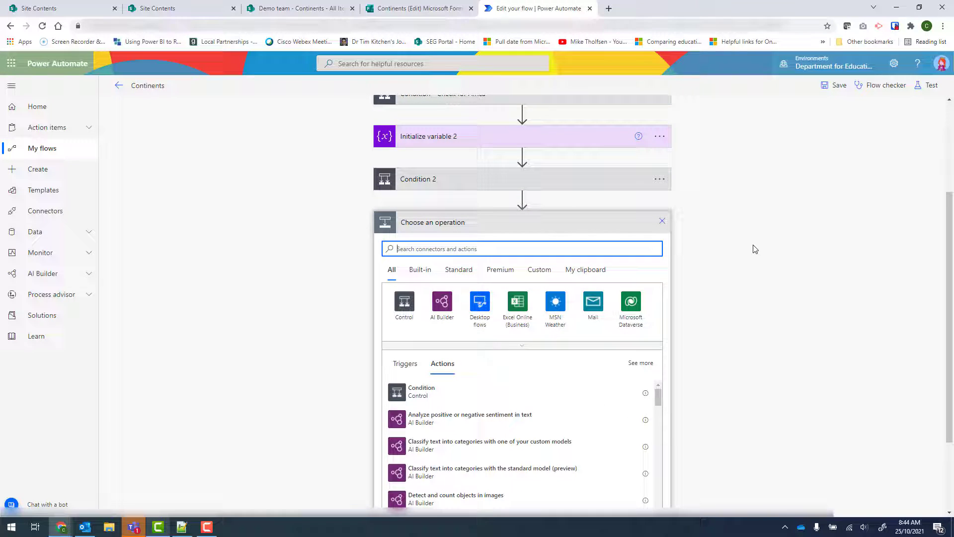
text(initalise)
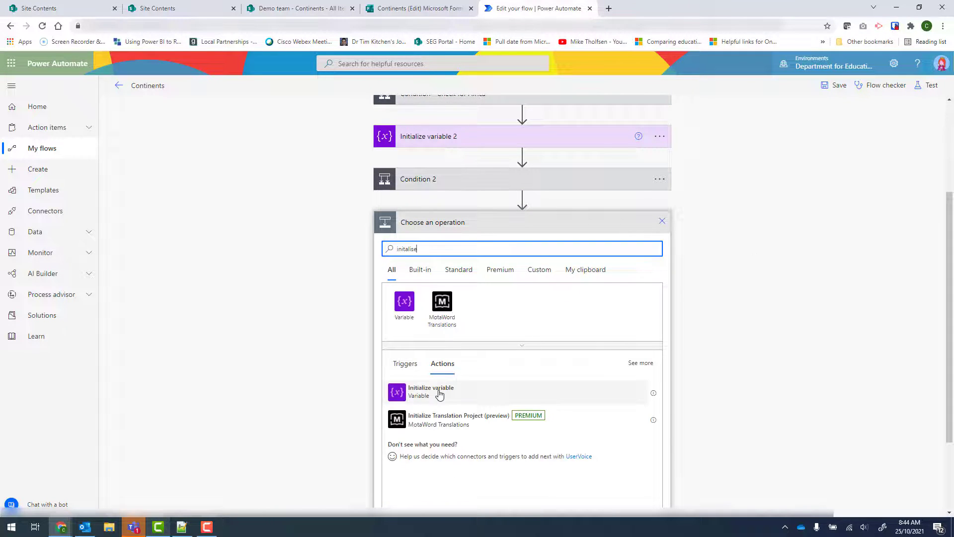
click(431, 391)
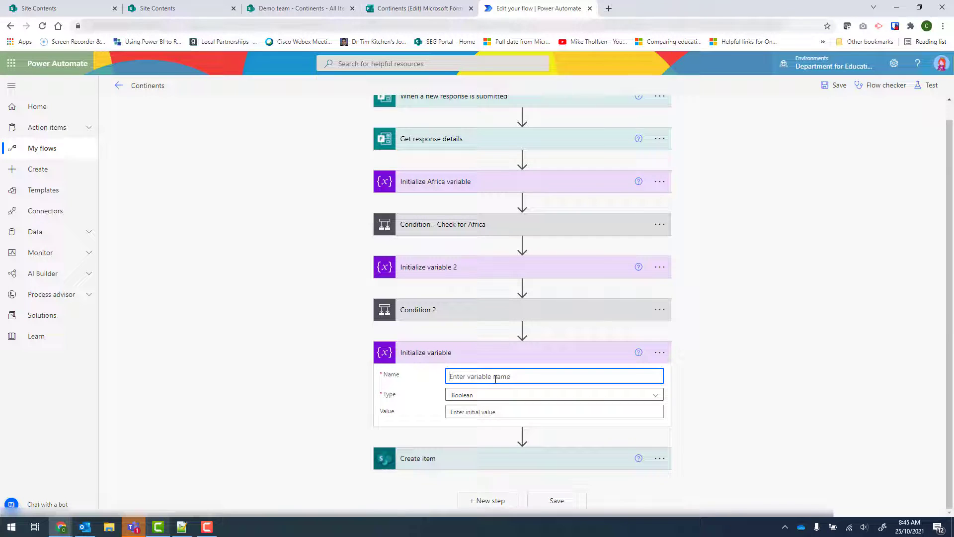
text(Ot)
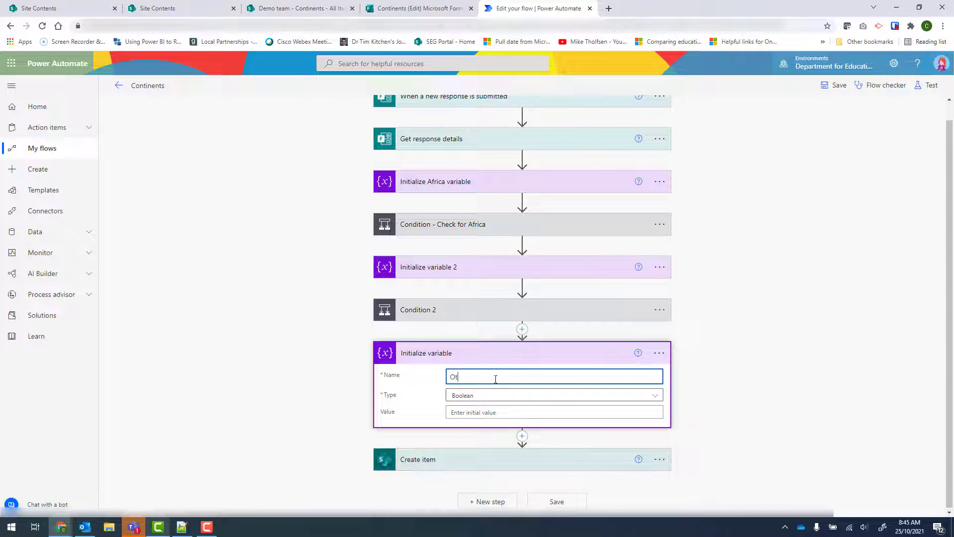
text(her)
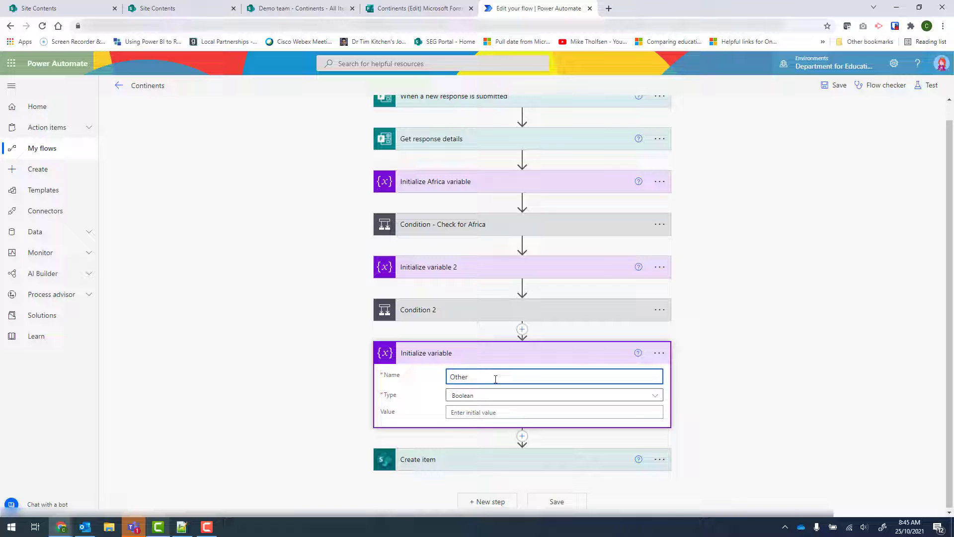
mouse_move(747, 354)
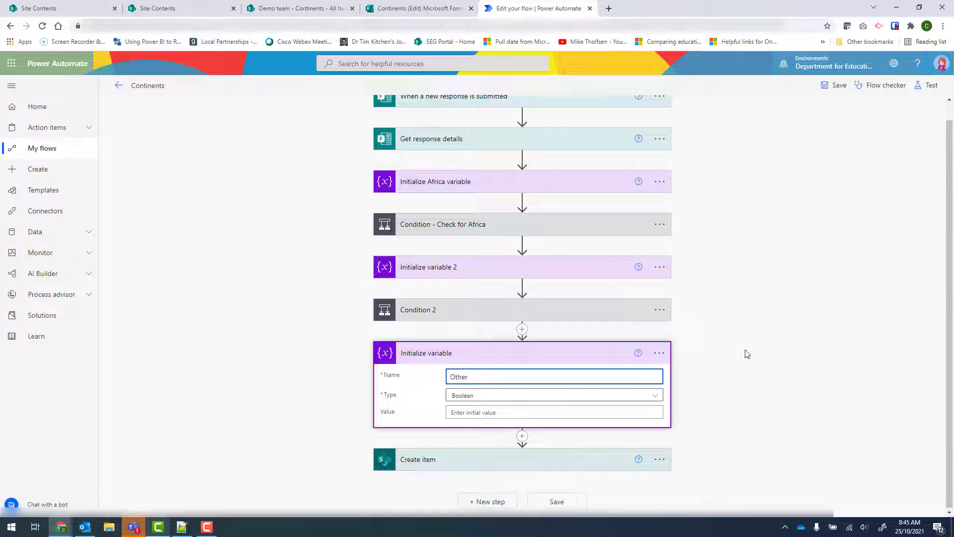
click(552, 394)
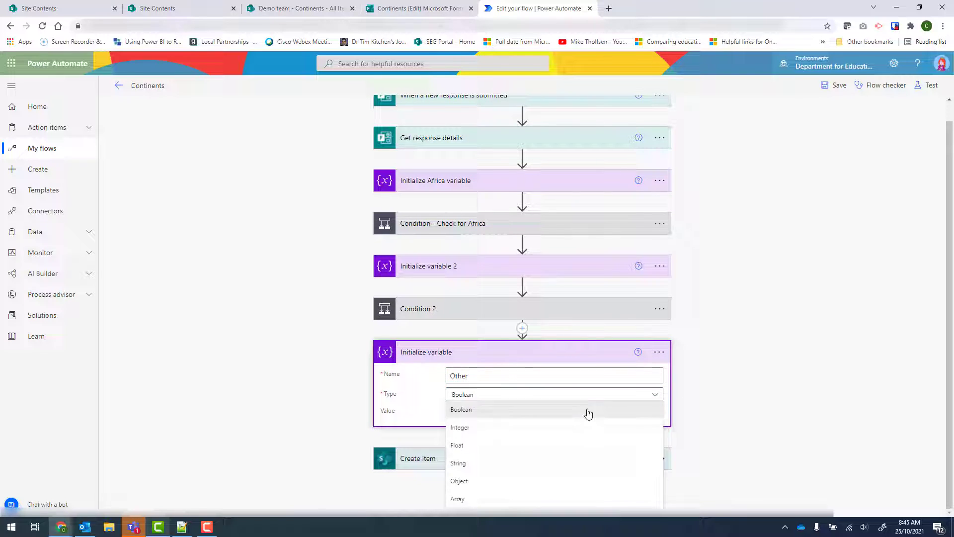
click(457, 463)
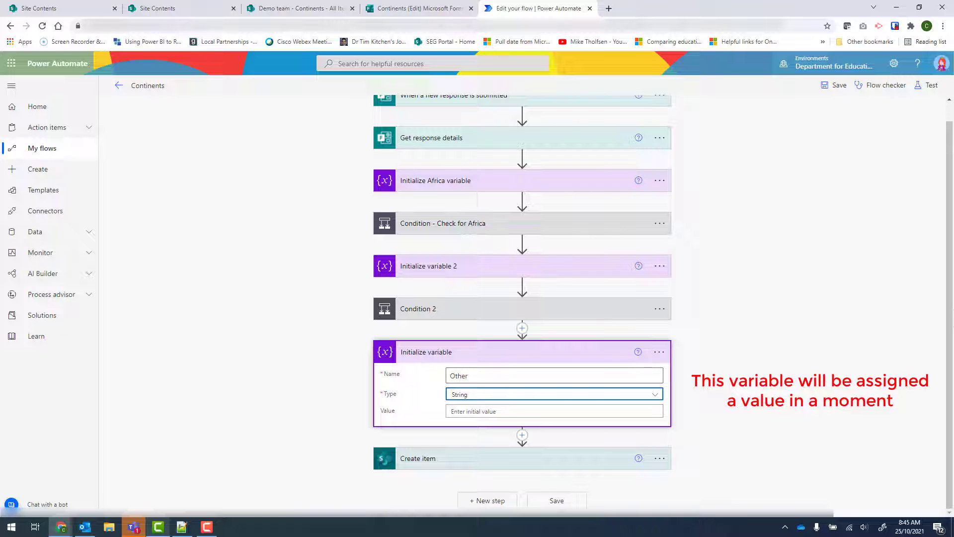
click(522, 435)
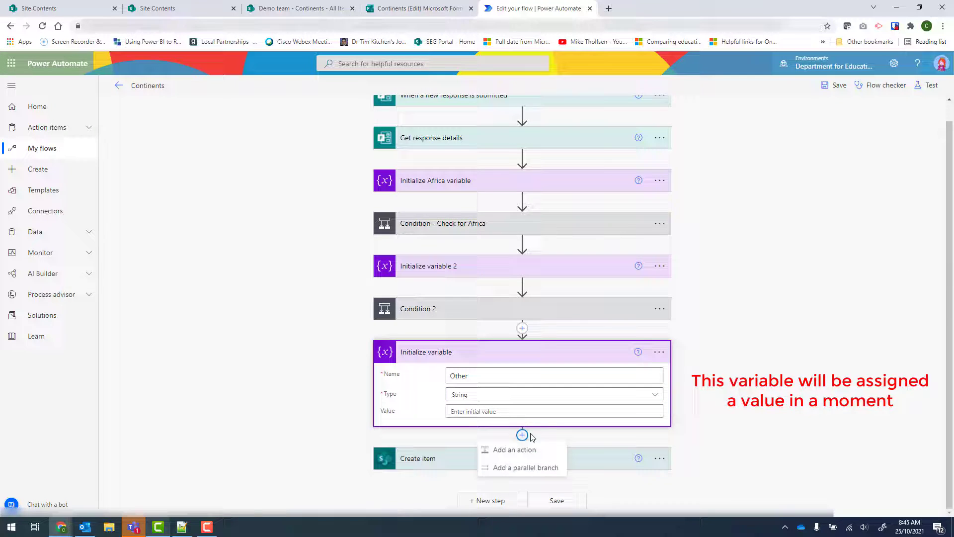
Add a Boolean variable named Temp, then insert another variable step below it.
click(515, 449)
text(Temp)
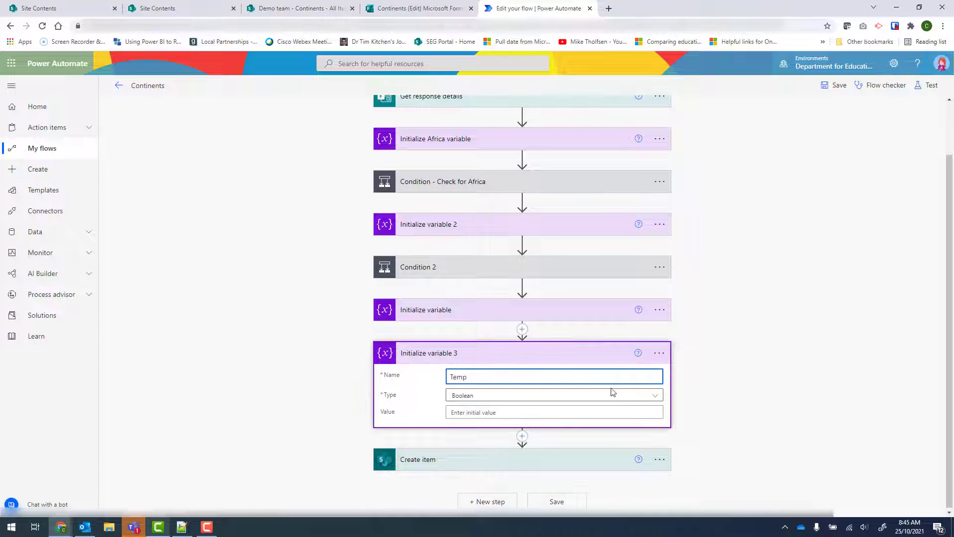
click(553, 395)
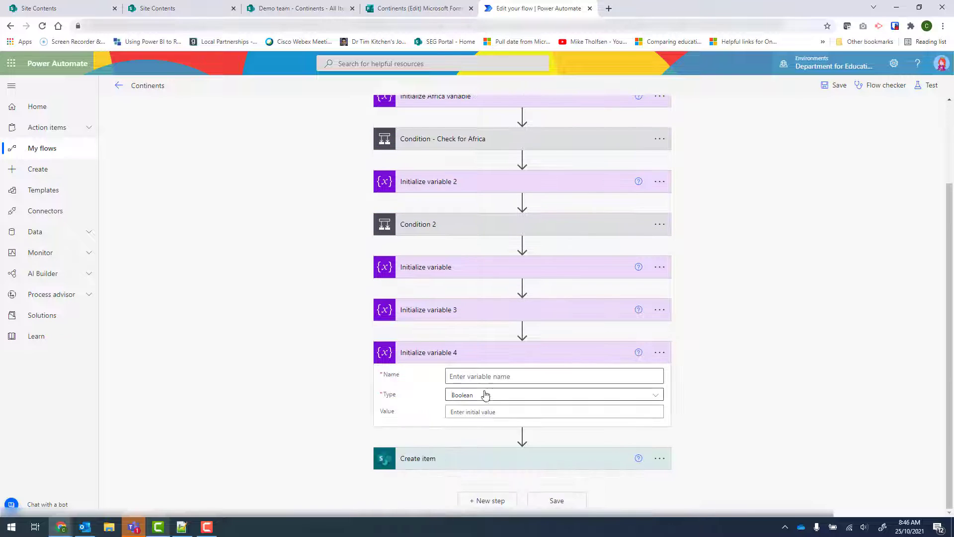
Set the fourth variable's type to Array and name it InvalidCharacters.
click(553, 394)
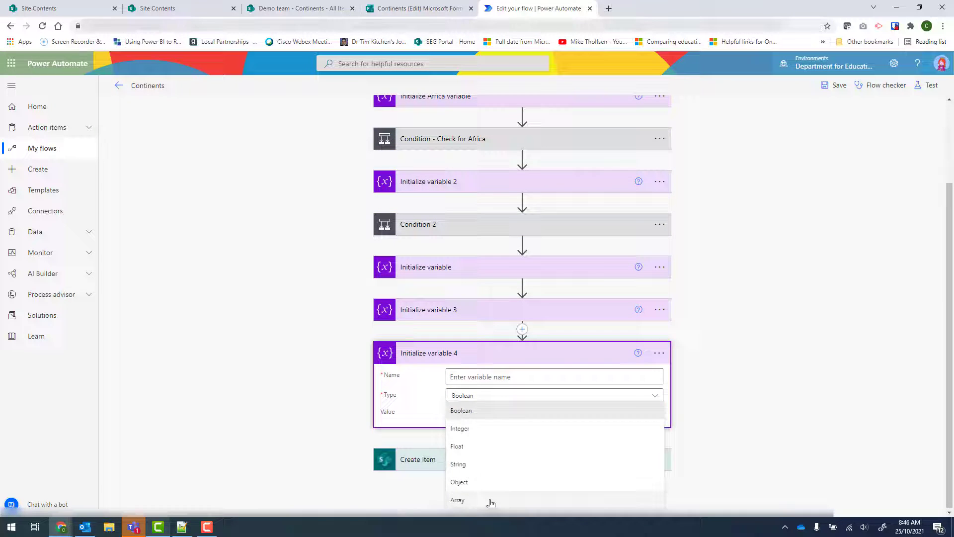
click(457, 499)
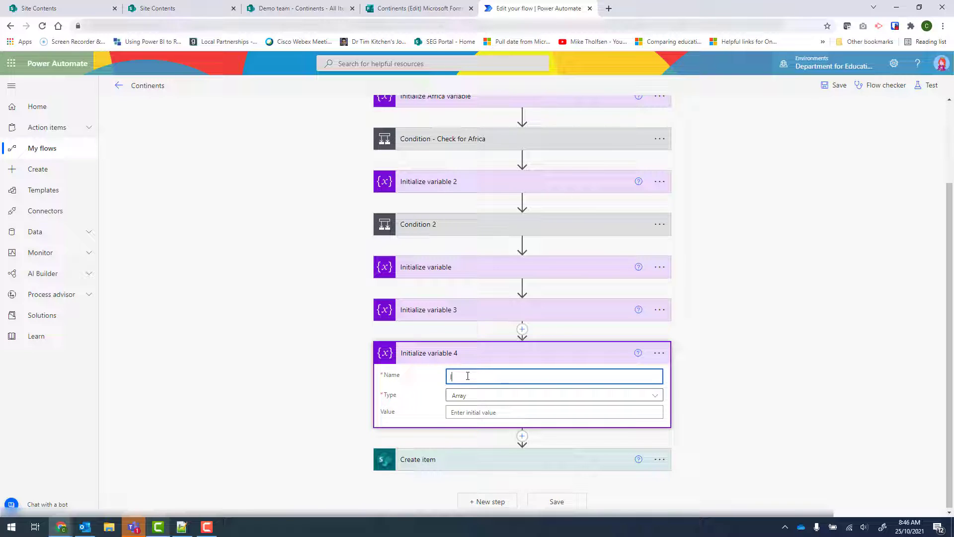
text(InvalidCharacte)
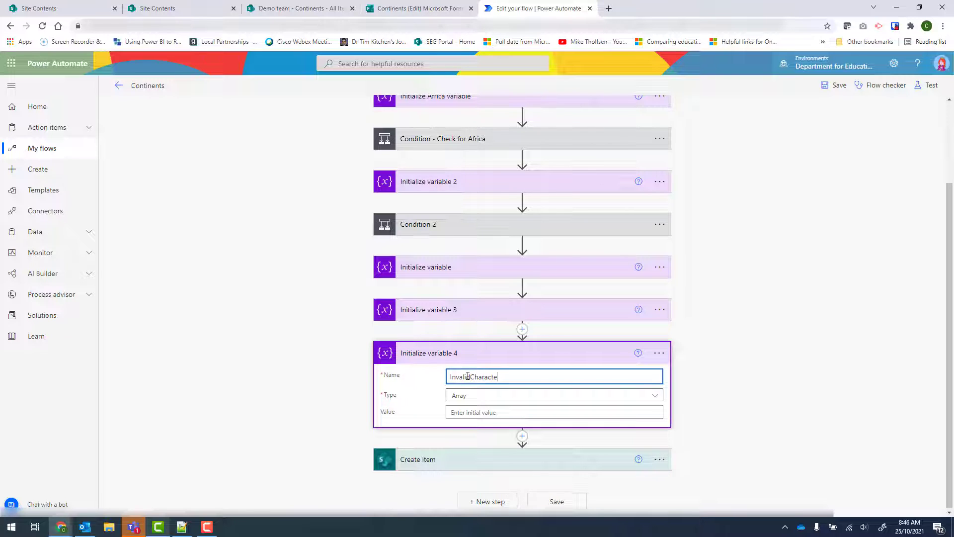
text(rs)
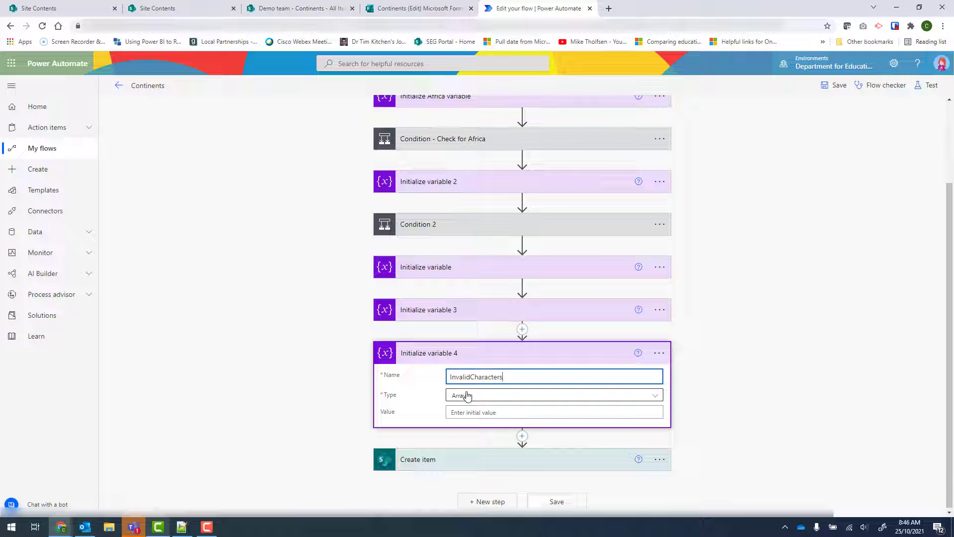
mouse_move(481, 412)
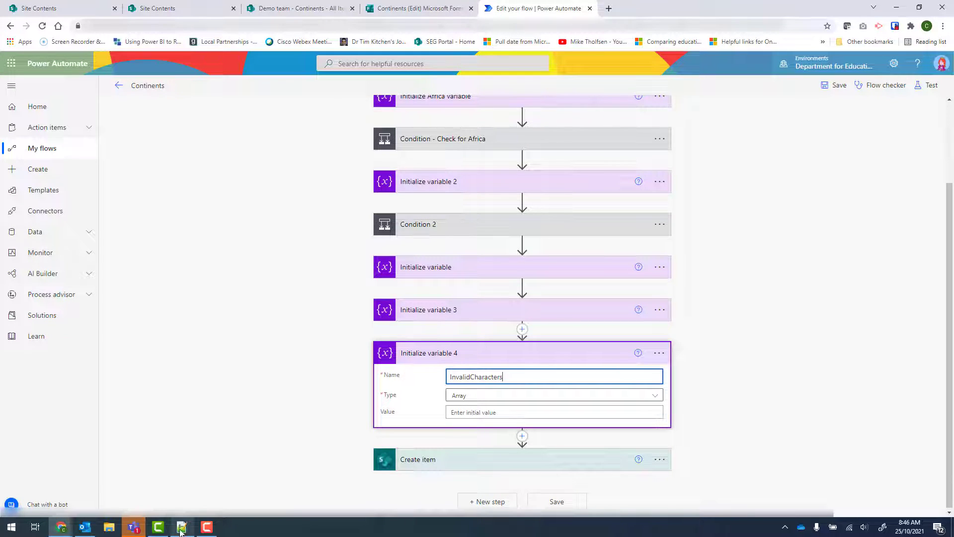
In Notepad++, select the line of quoted bracket characters and continent names.
click(181, 526)
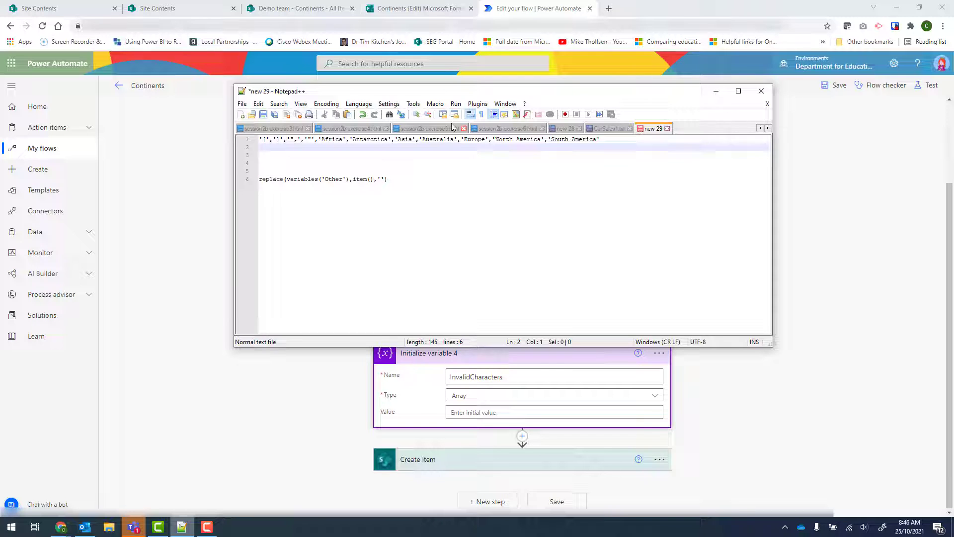
click(289, 147)
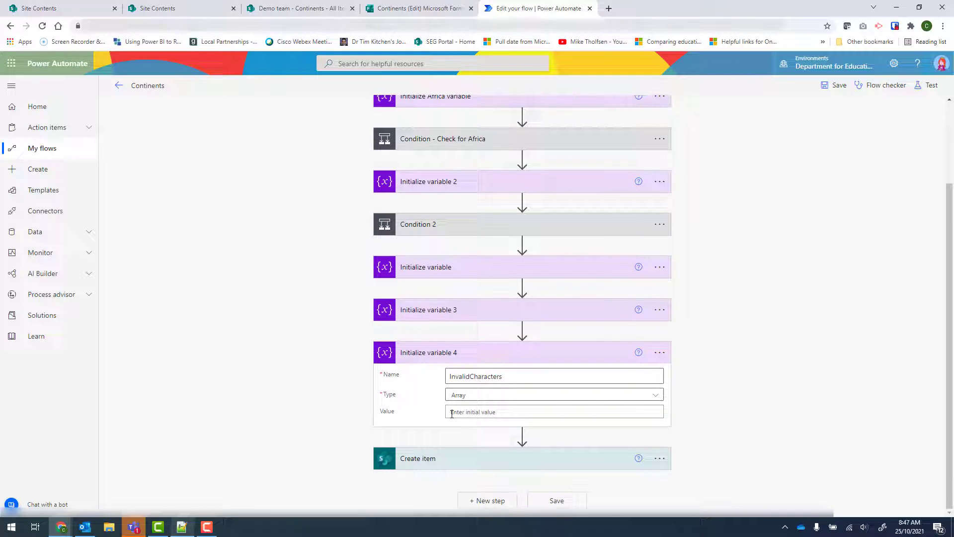
Set InvalidCharacters' value to a createArray() expression holding the copied characters and continents.
click(553, 412)
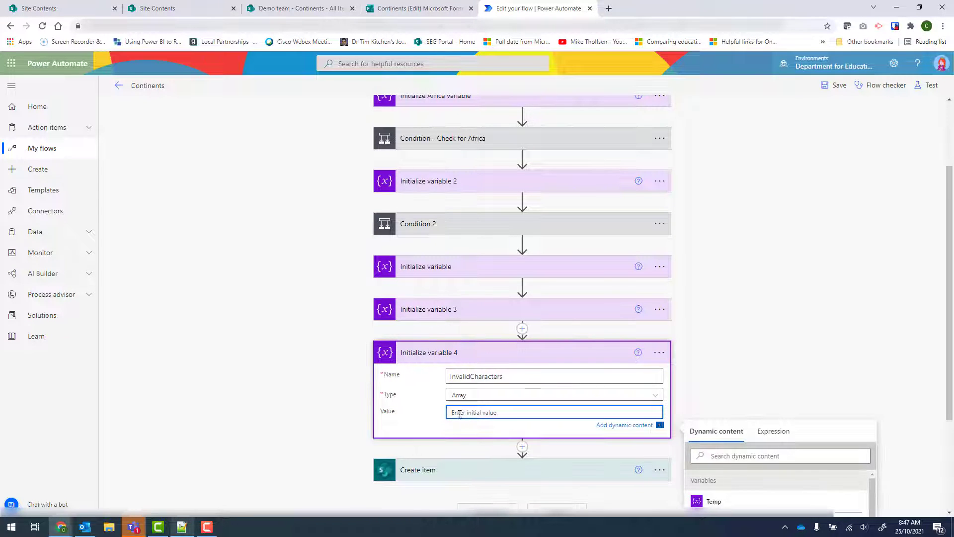
scroll(down, 3)
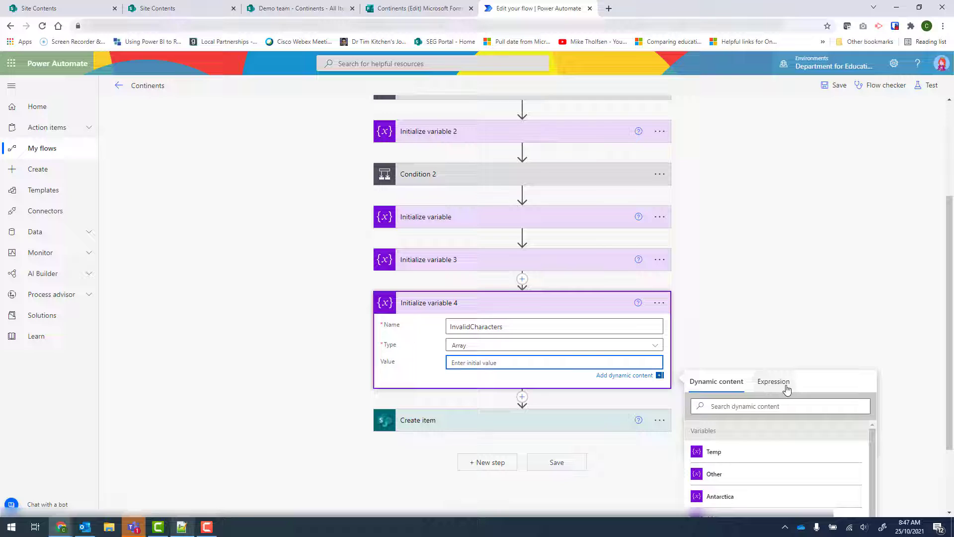
click(773, 381)
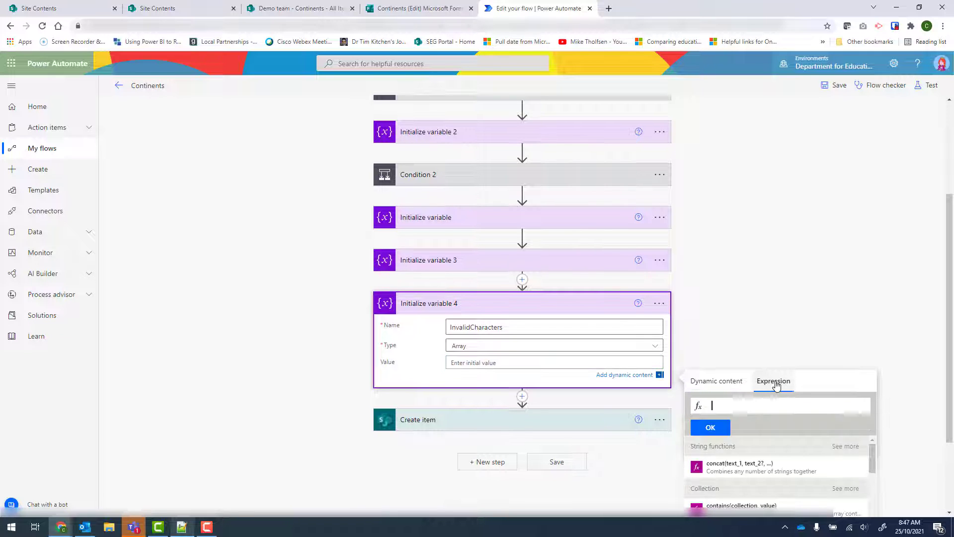
text(create)
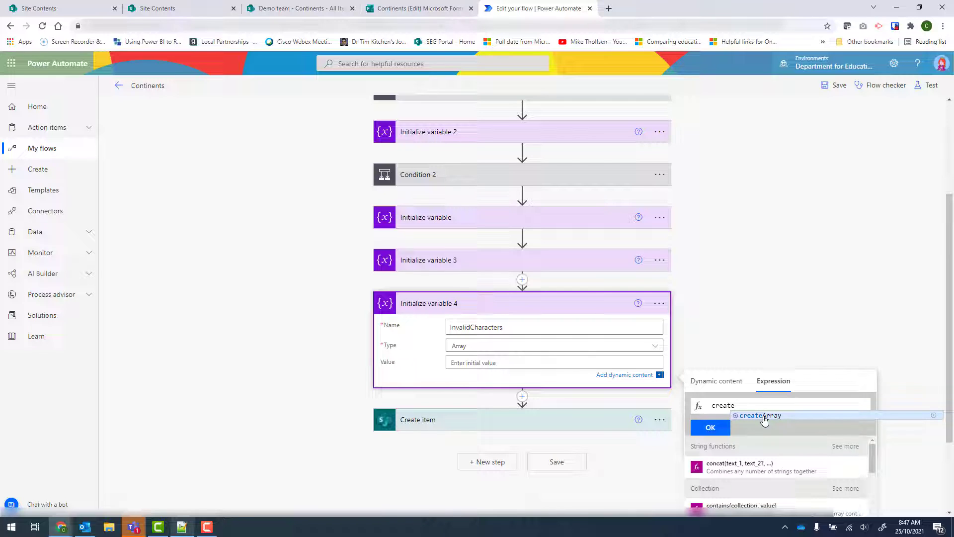
click(759, 419)
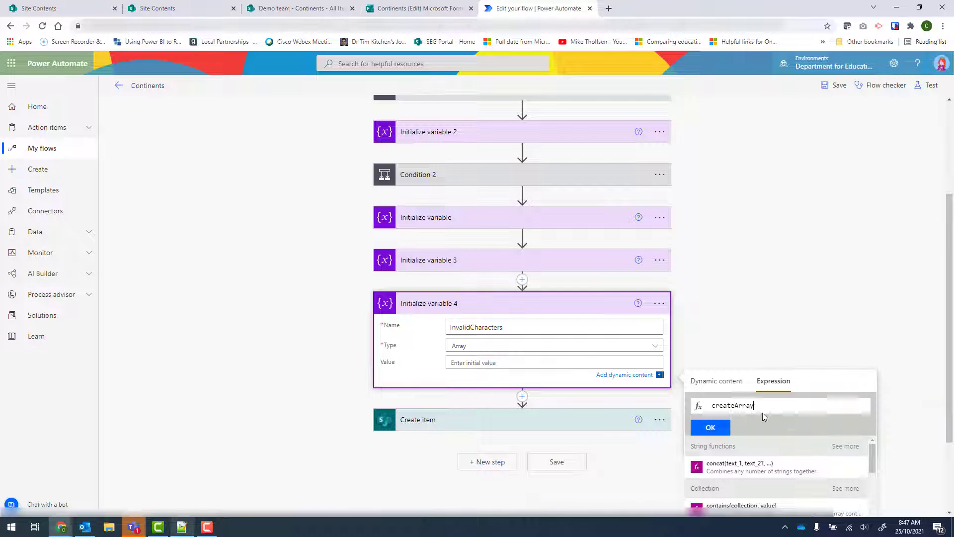
text(())
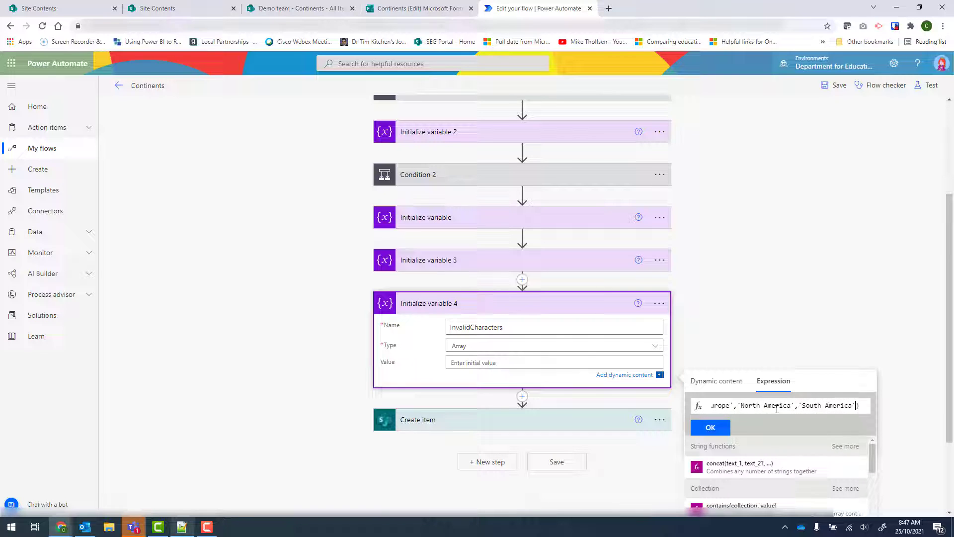
click(710, 427)
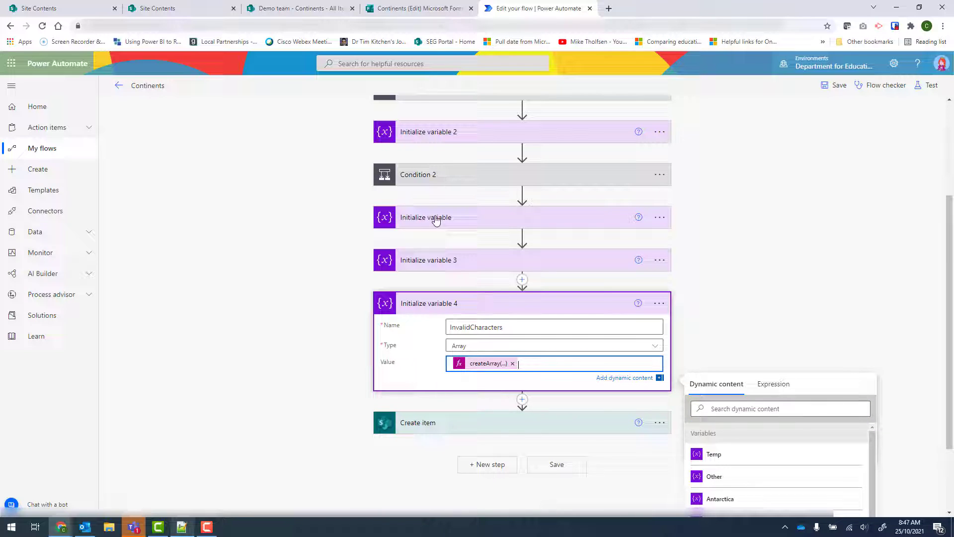
Set Other's value to the continents-visited answer, save, and rename the variable steps.
click(425, 218)
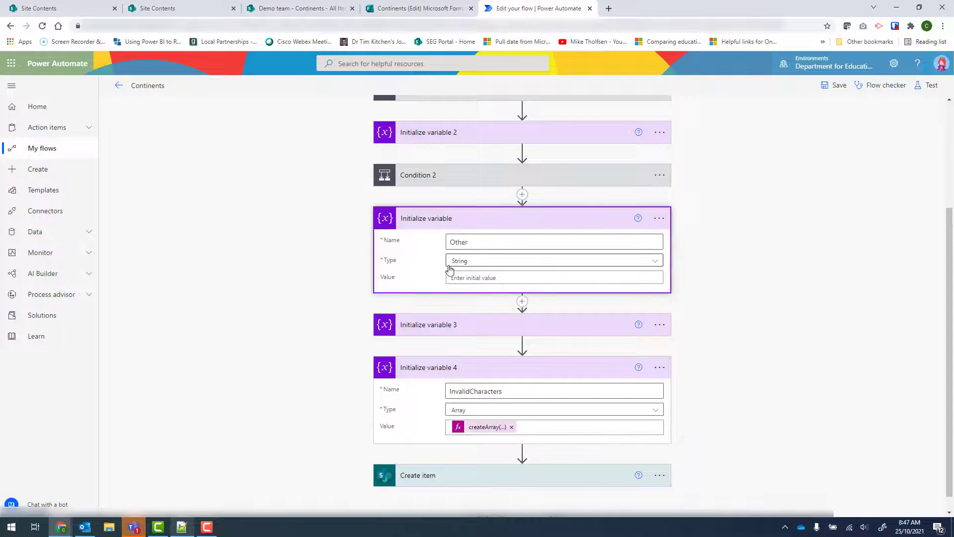
click(553, 277)
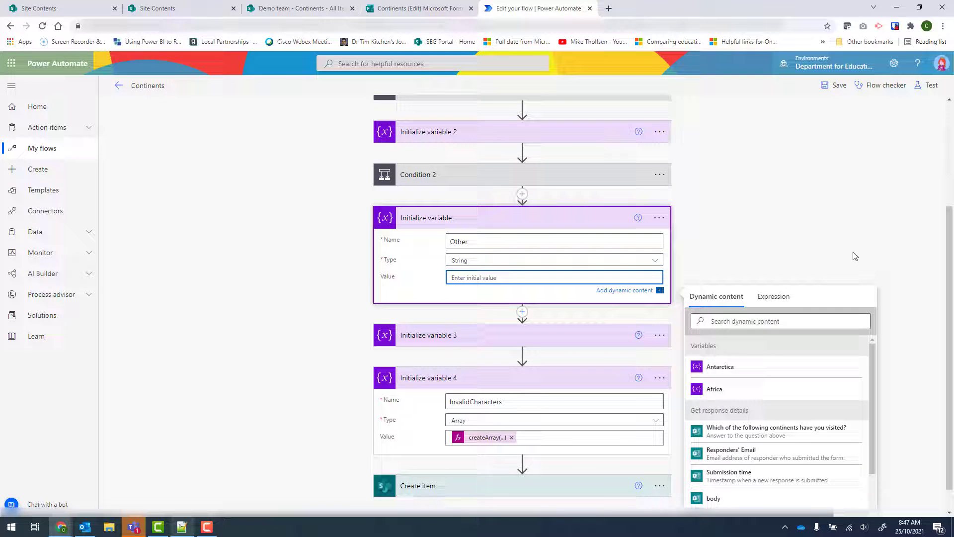
mouse_move(747, 467)
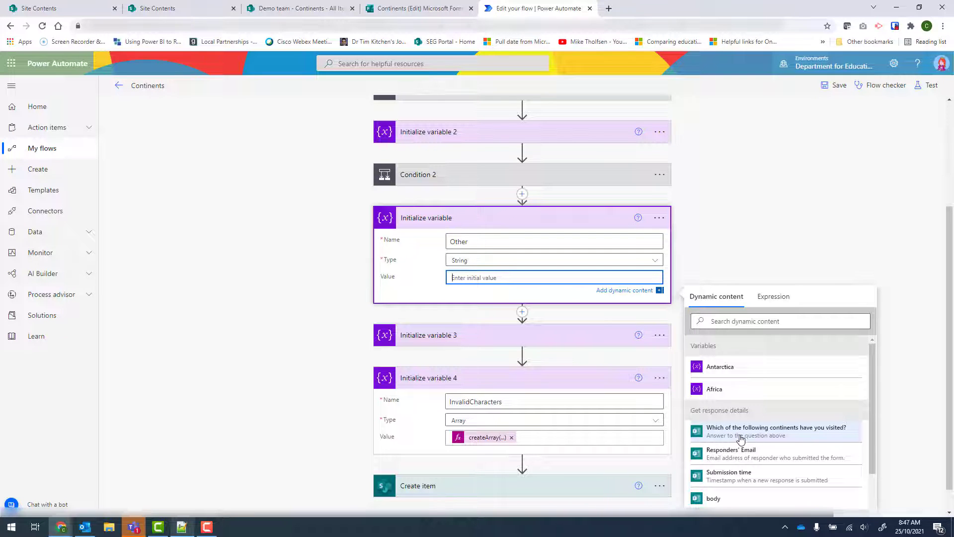
click(773, 431)
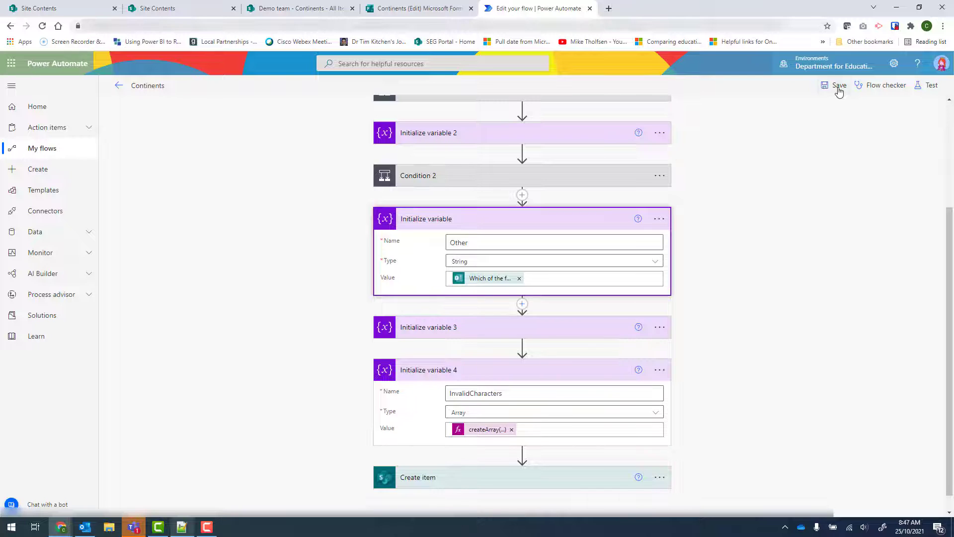
click(838, 85)
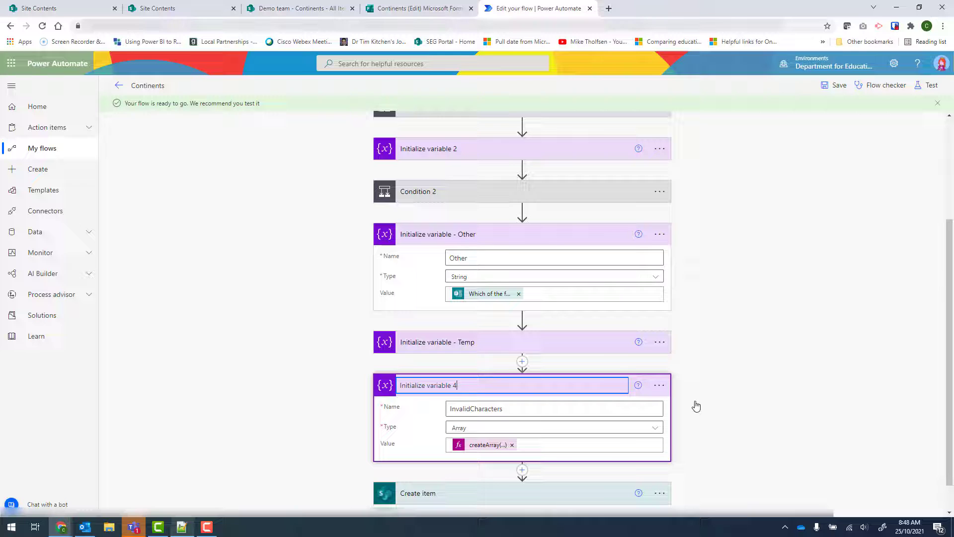
click(696, 406)
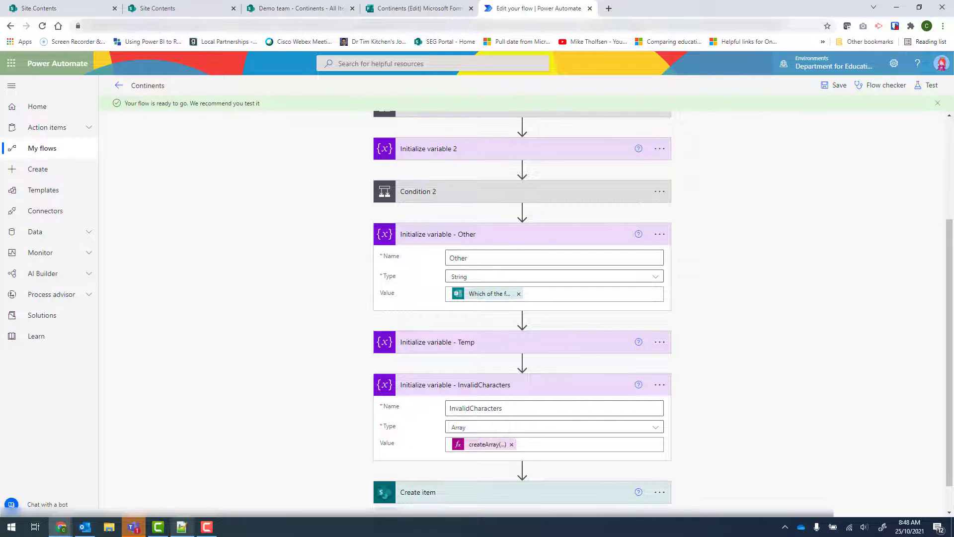
Add an Apply to each loop before Create item iterating over InvalidCharacters.
scroll(down, 3)
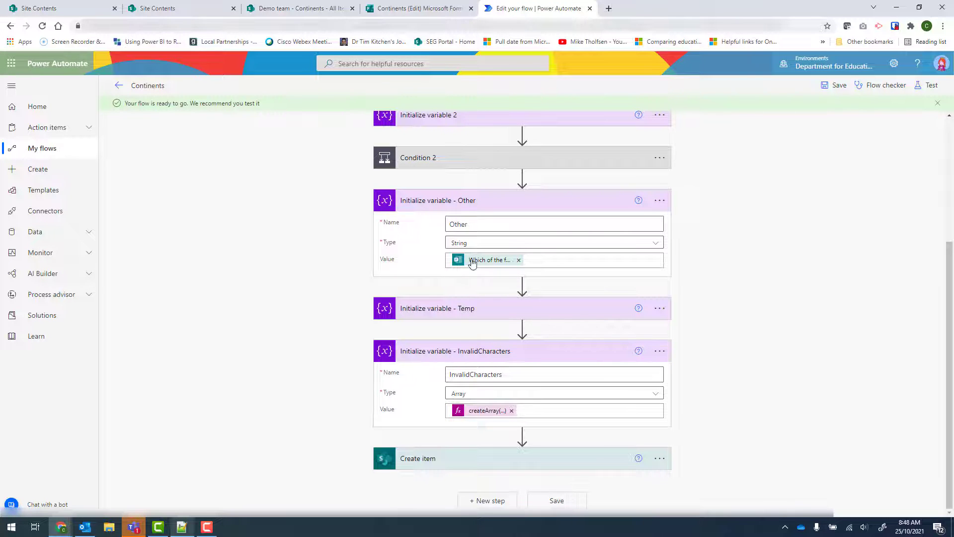
mouse_move(521, 435)
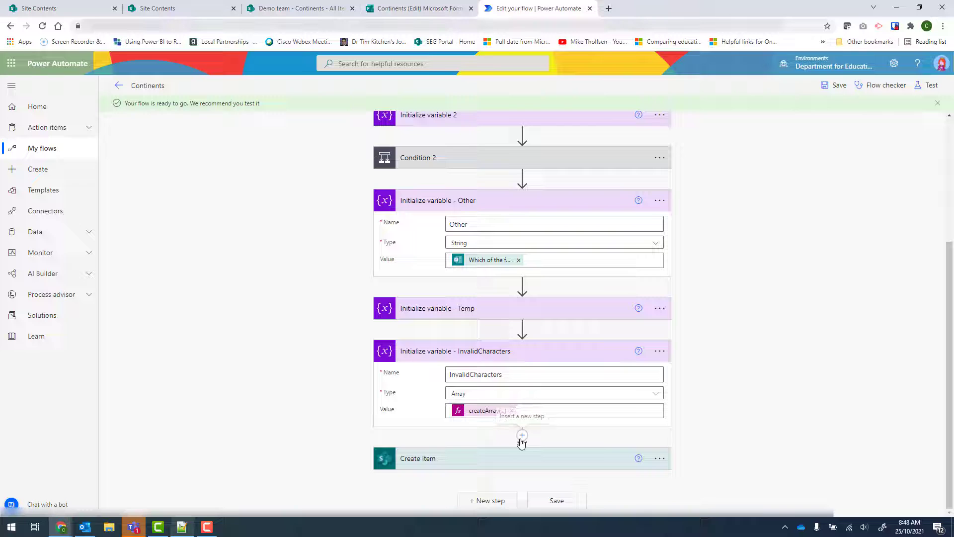
click(521, 434)
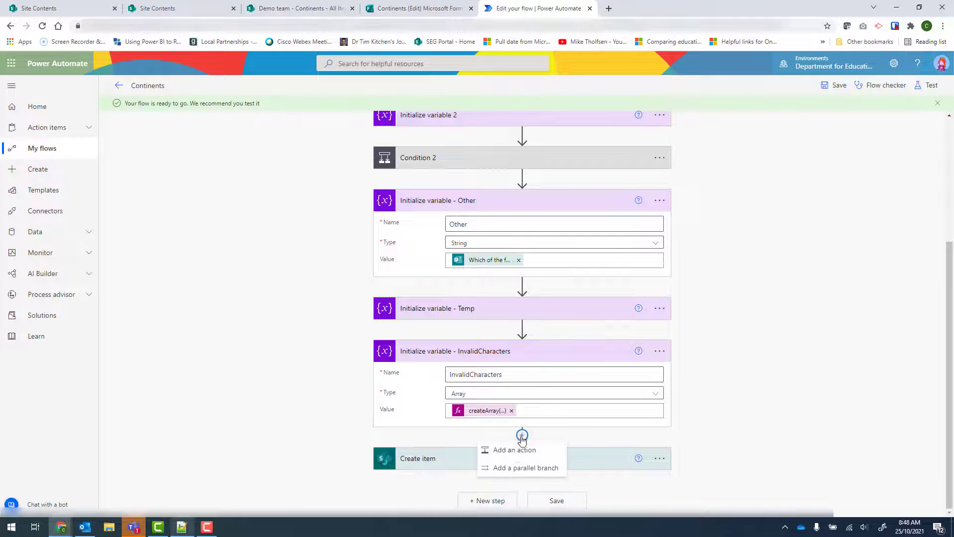
click(514, 450)
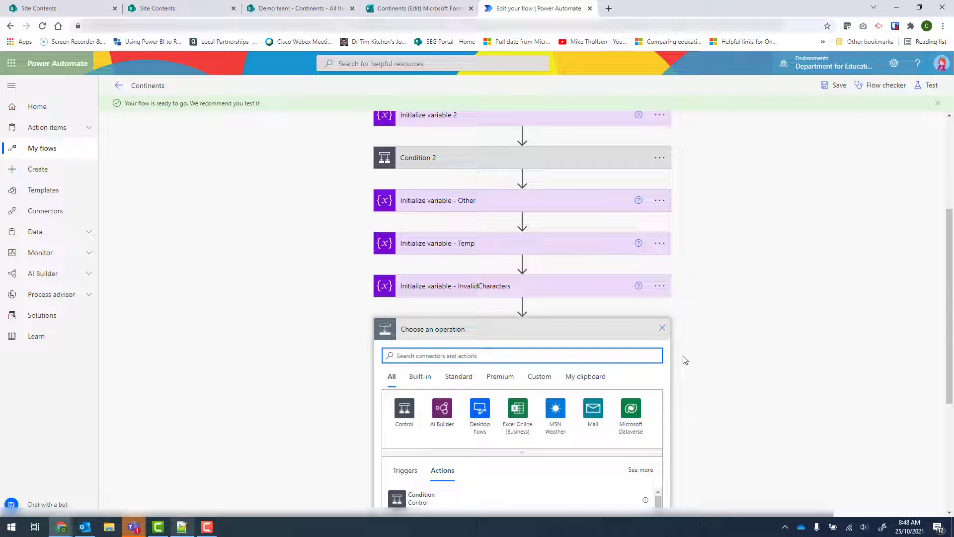
text(apply to each)
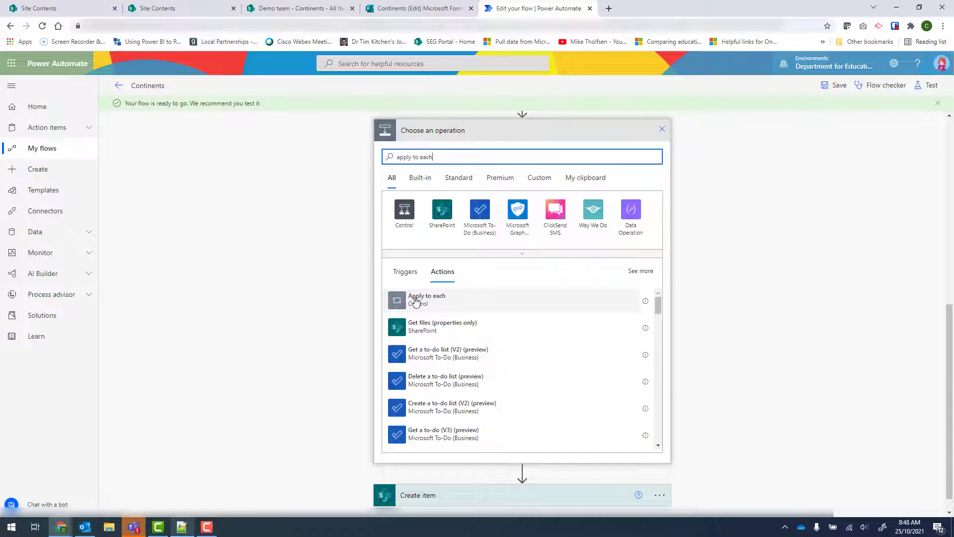
click(426, 299)
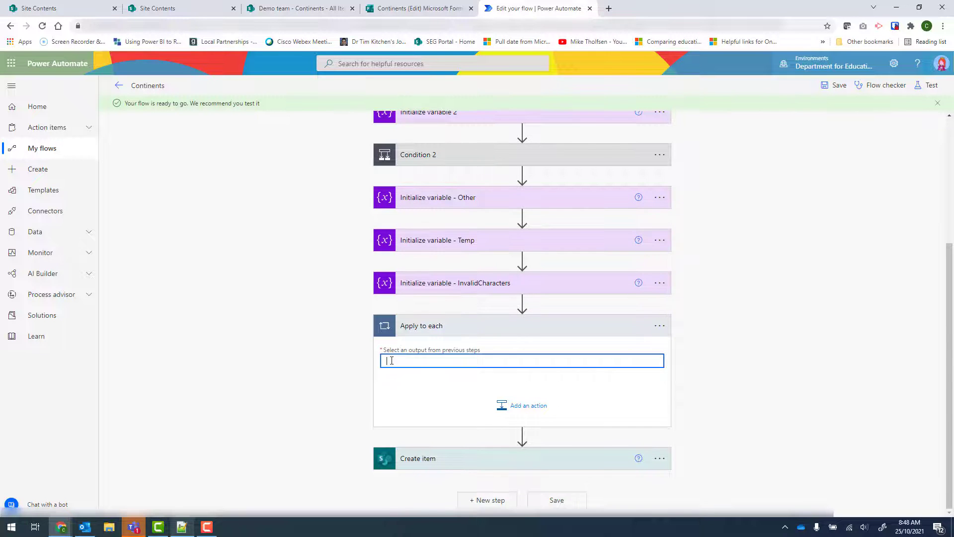
click(521, 361)
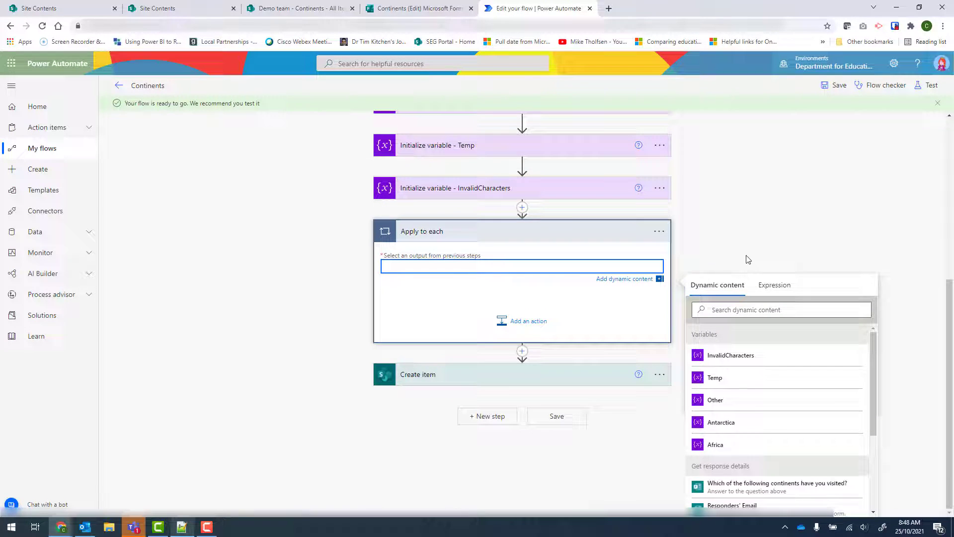
mouse_move(720, 368)
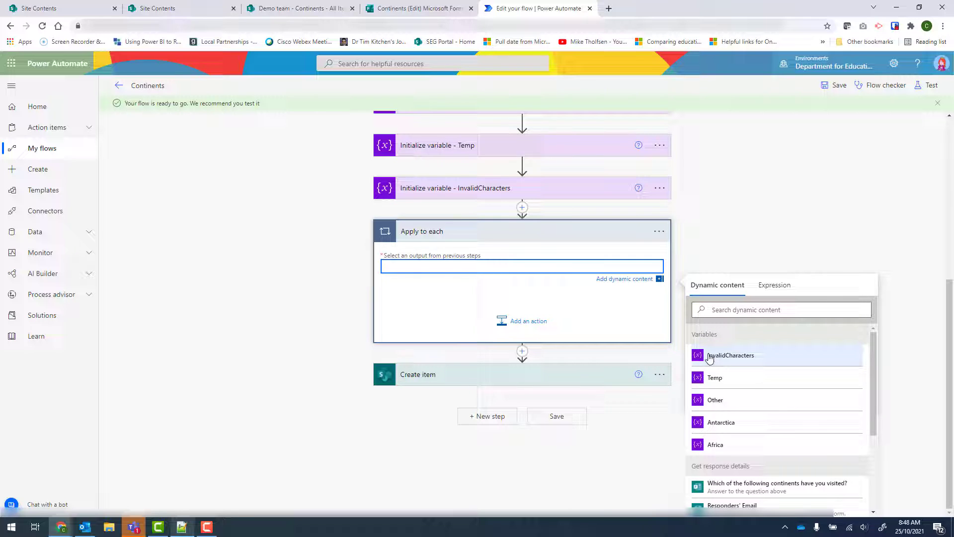
mouse_move(718, 358)
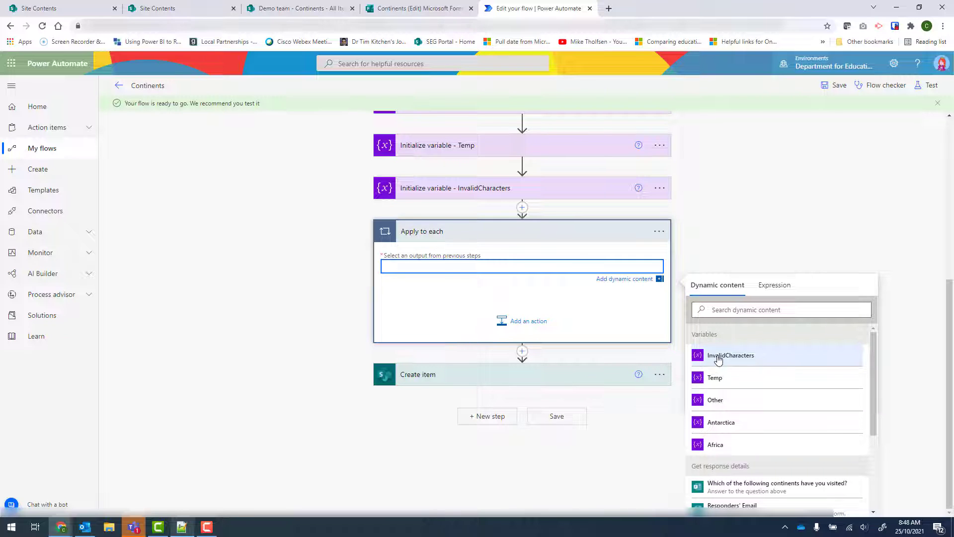
click(730, 355)
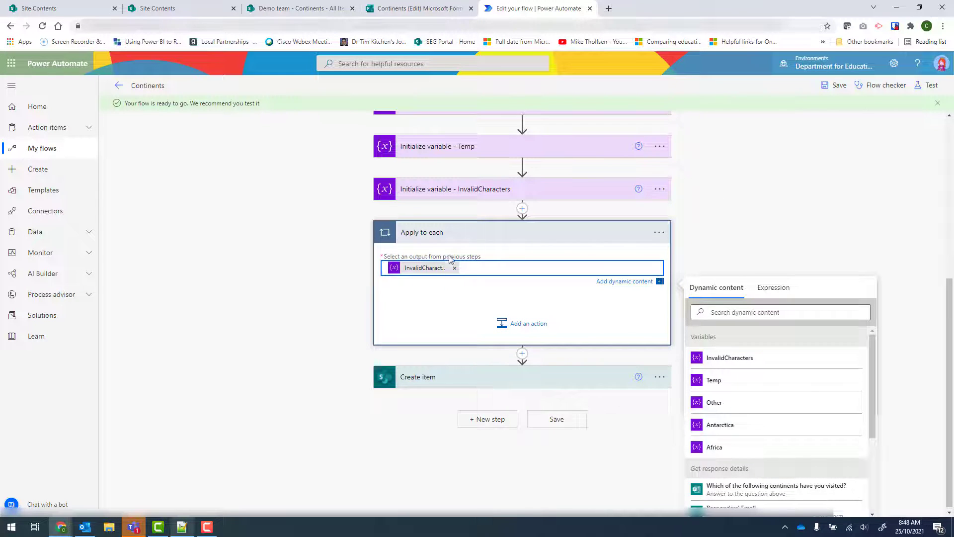
mouse_move(424, 268)
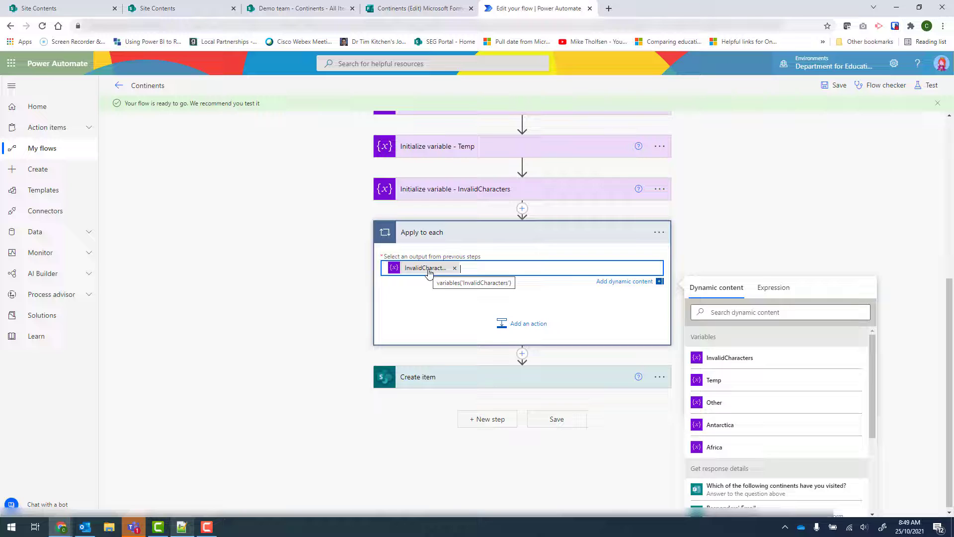
mouse_move(377, 256)
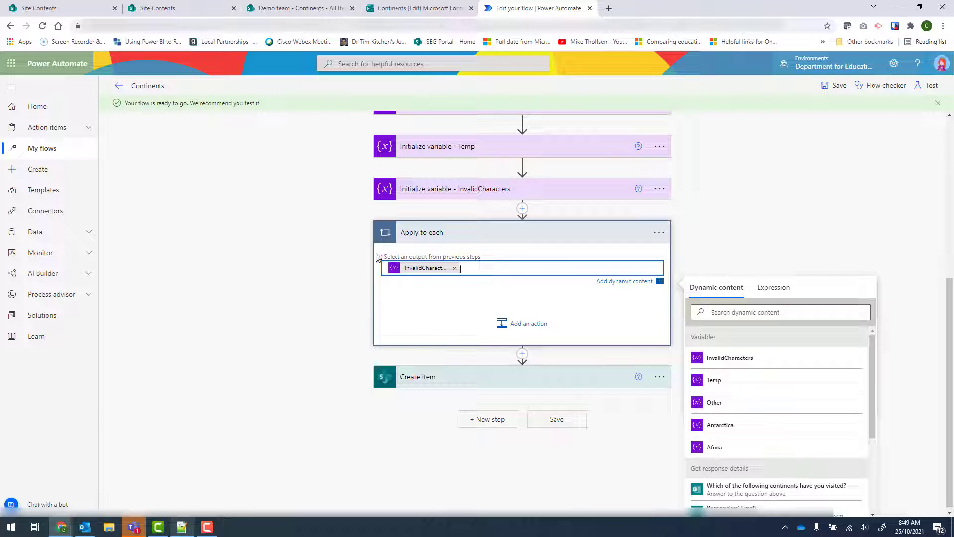
mouse_move(484, 293)
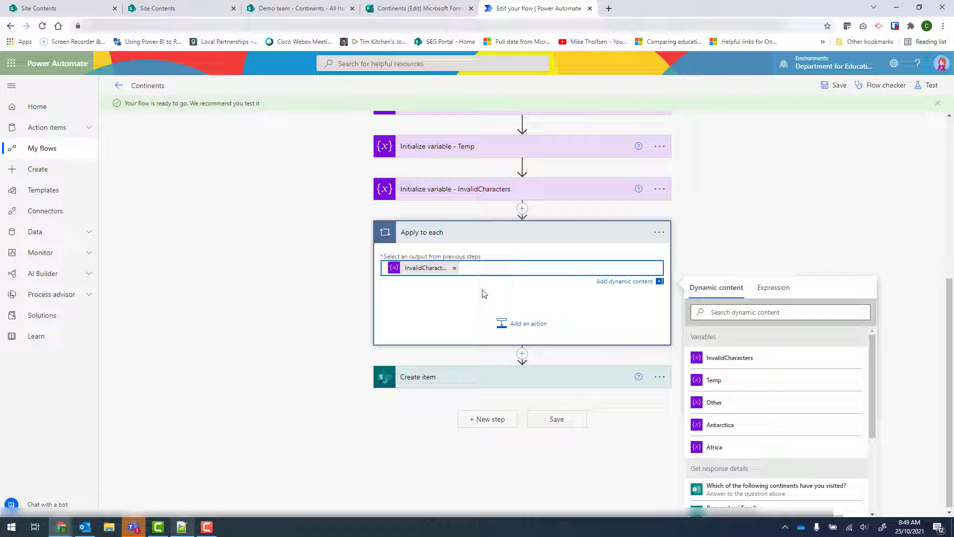
mouse_move(527, 323)
text(set)
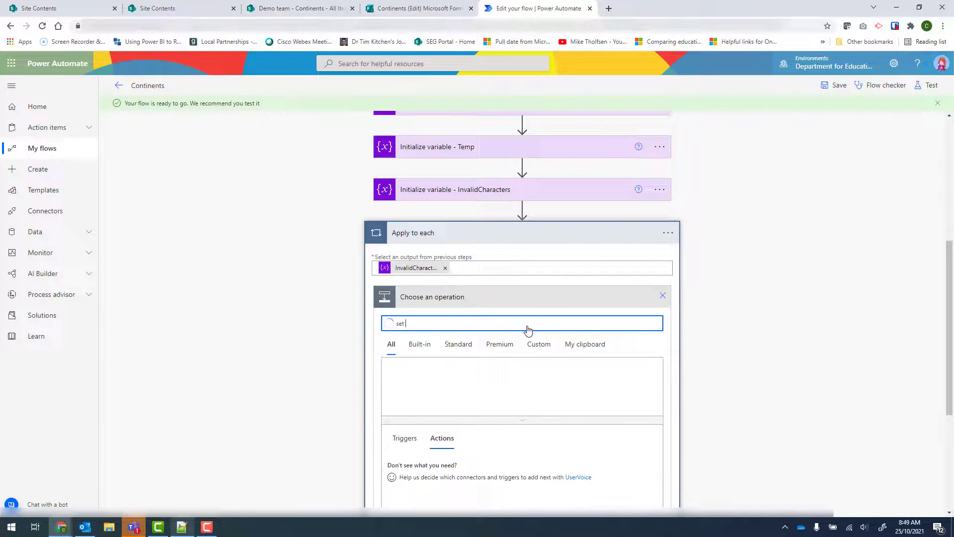
Add a Set variable action inside the loop that targets Temp.
text(variable)
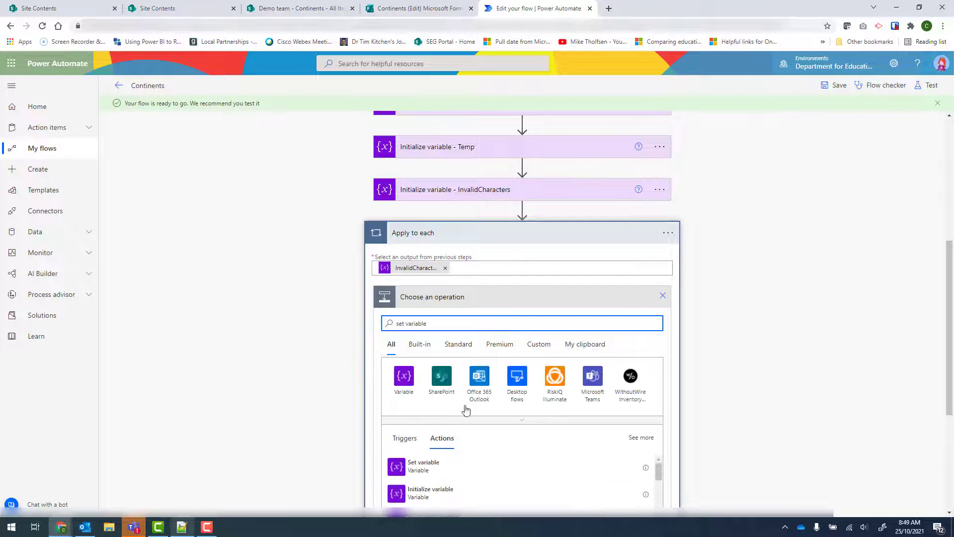
click(423, 465)
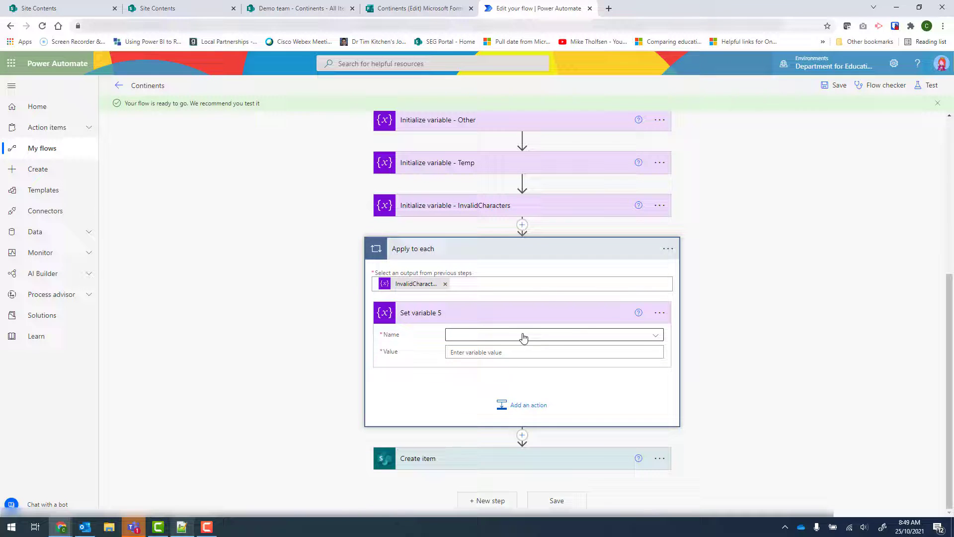
click(553, 334)
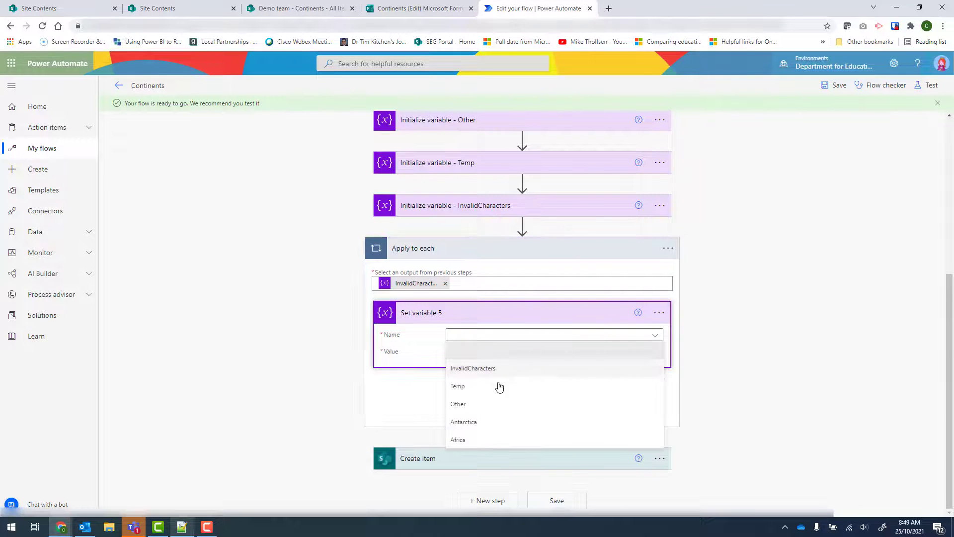
click(457, 386)
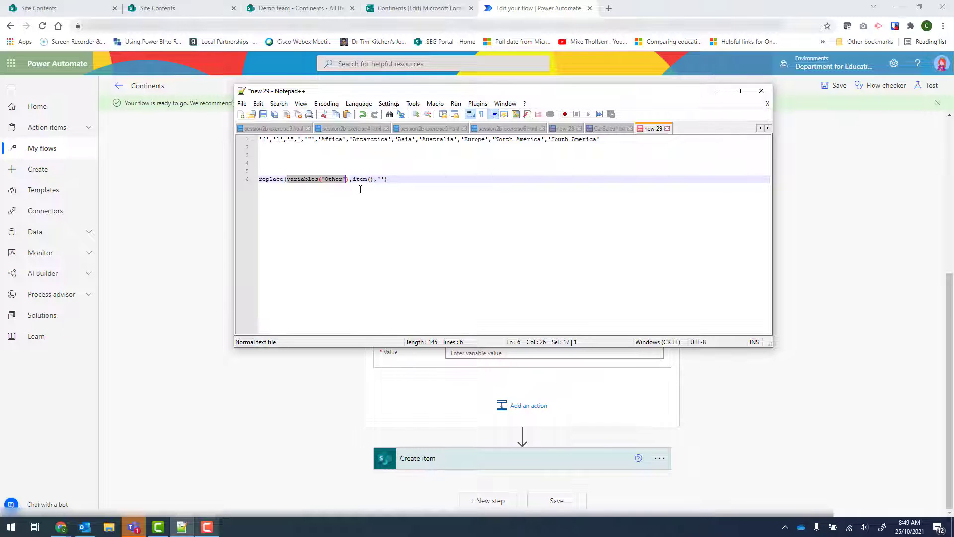
In Notepad++, select the replace(variables('Other'),item(),'') expression.
double_click(361, 179)
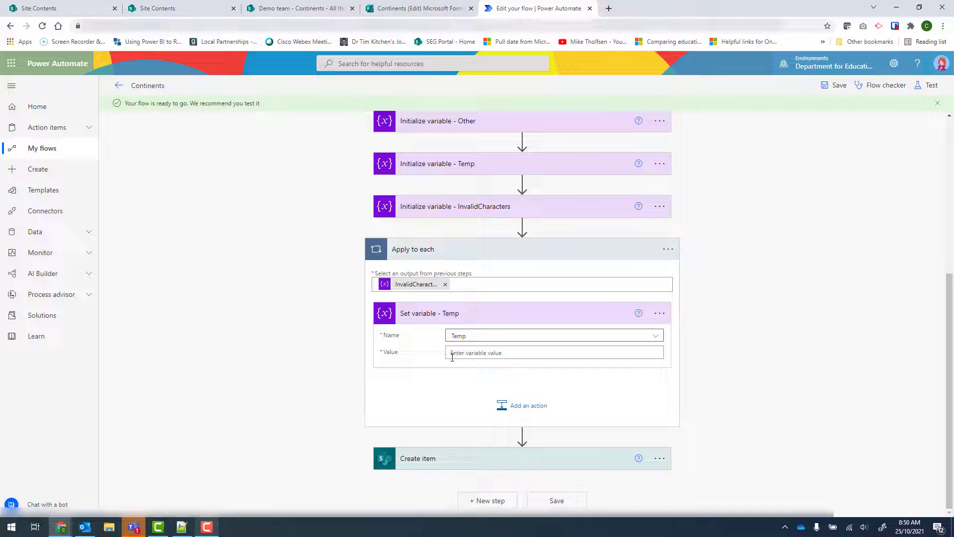
Set Temp's value to the expression replace(variables('Other'),item(),'').
click(554, 352)
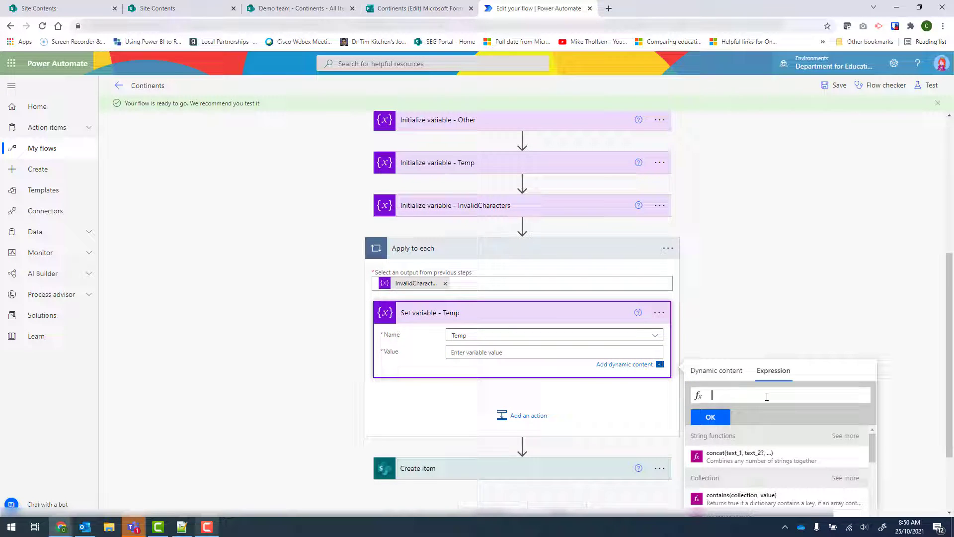
text(replace(variables('Other'),item(),''))
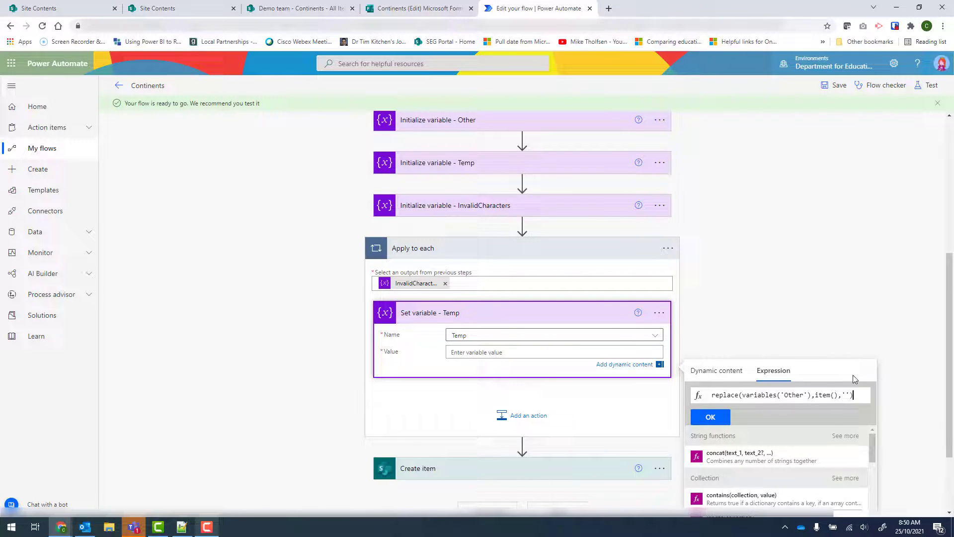
click(710, 417)
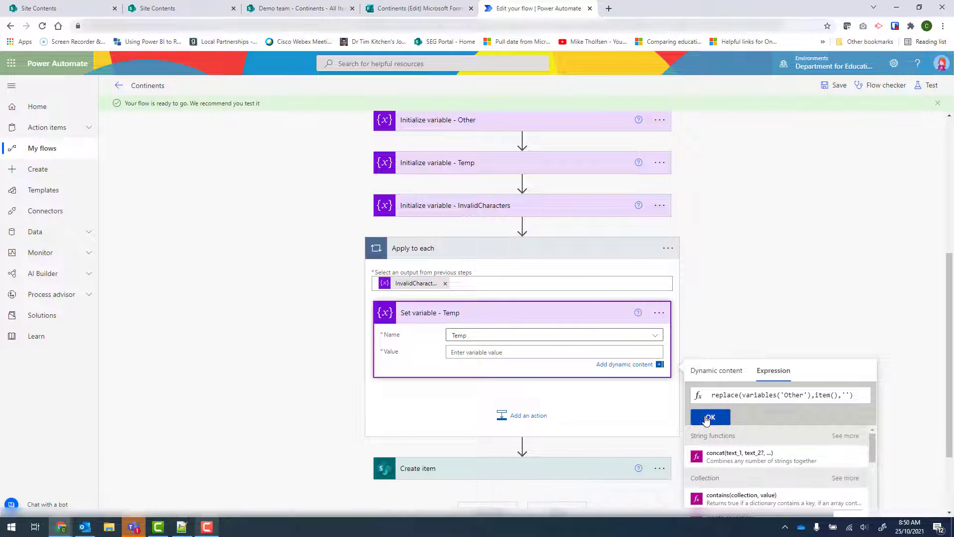
click(709, 417)
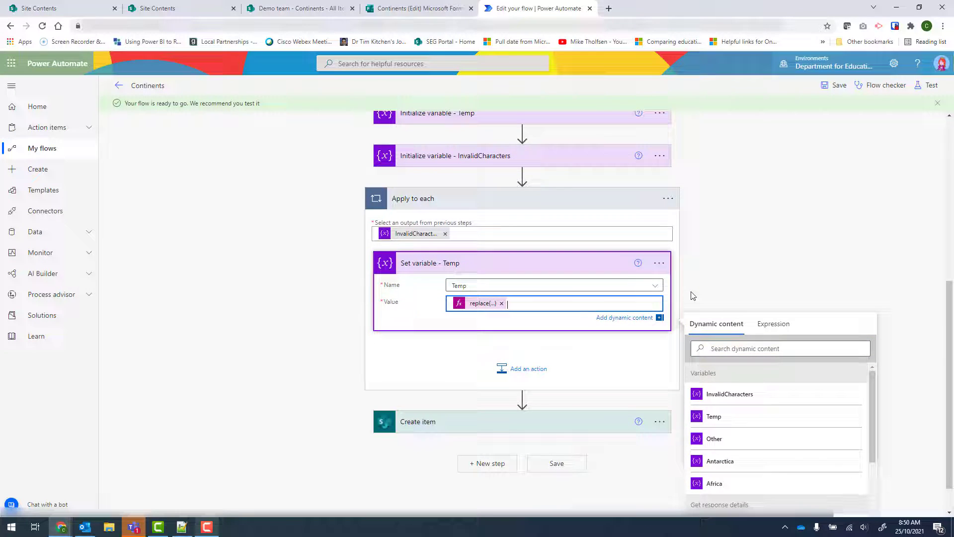
mouse_move(522, 368)
text(set variable)
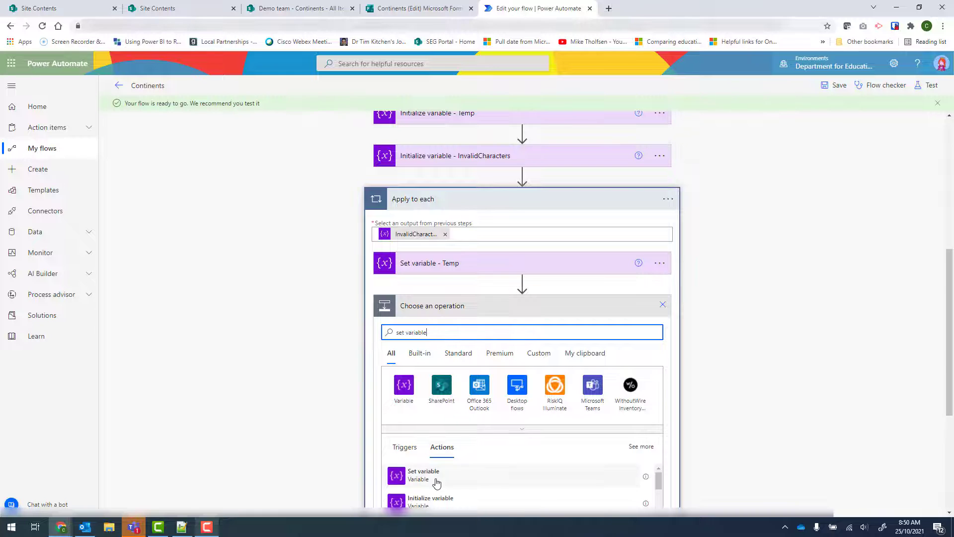
Add a second Set variable step assigning Temp to Other, and save the flow.
click(423, 475)
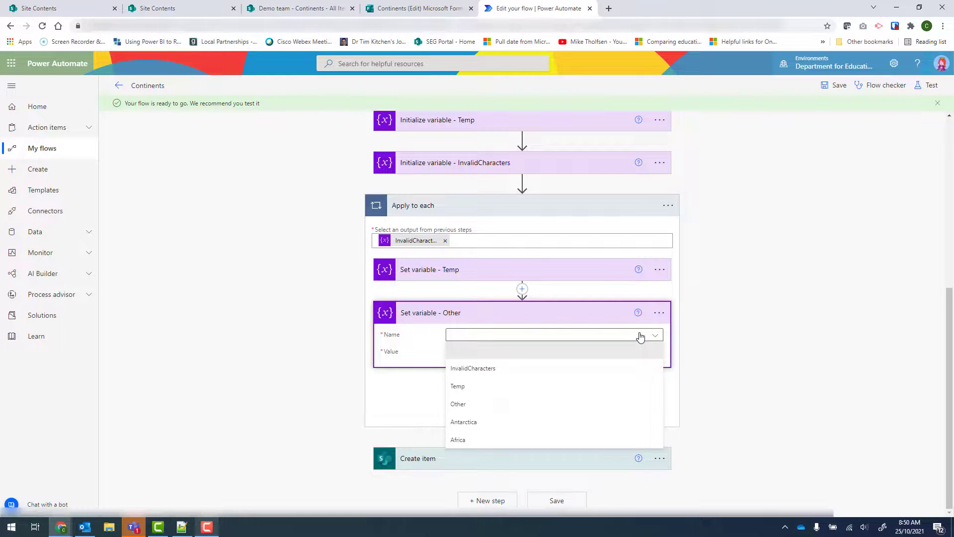
mouse_move(458, 403)
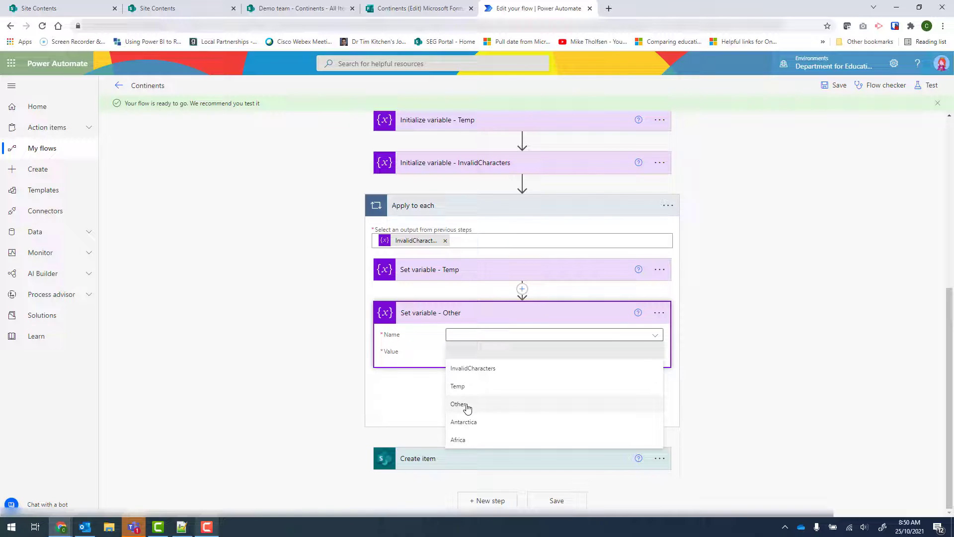
click(459, 403)
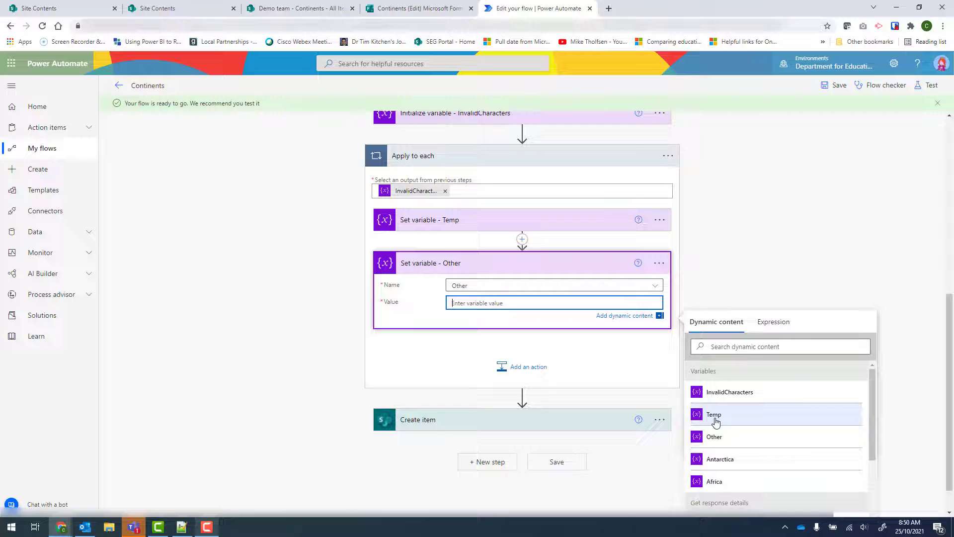
click(714, 414)
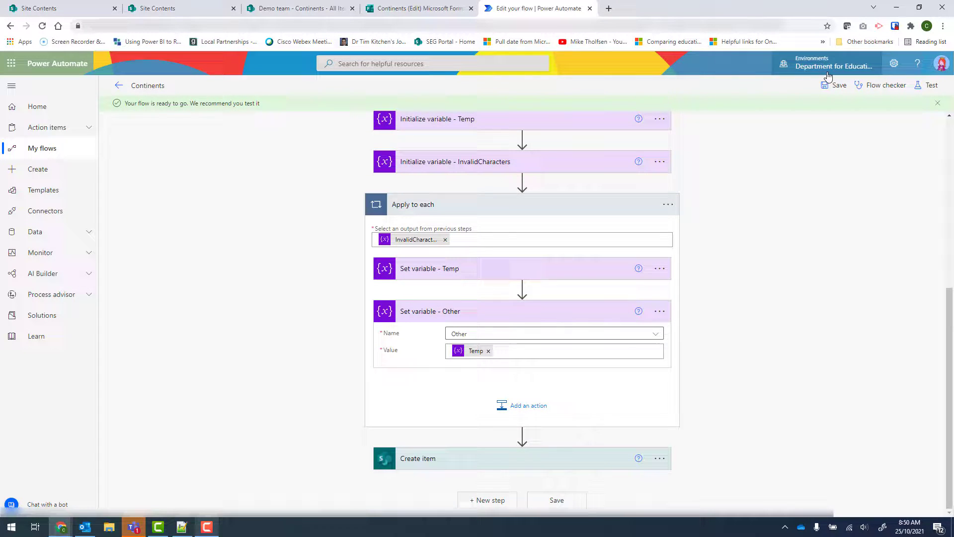
click(838, 85)
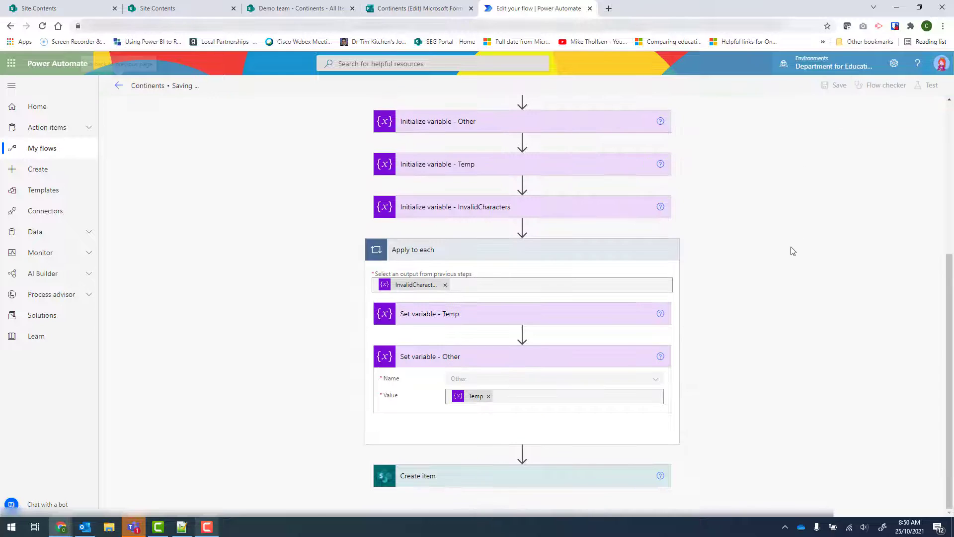
Run an automatic test reusing the trigger from the most recent successful run.
click(838, 84)
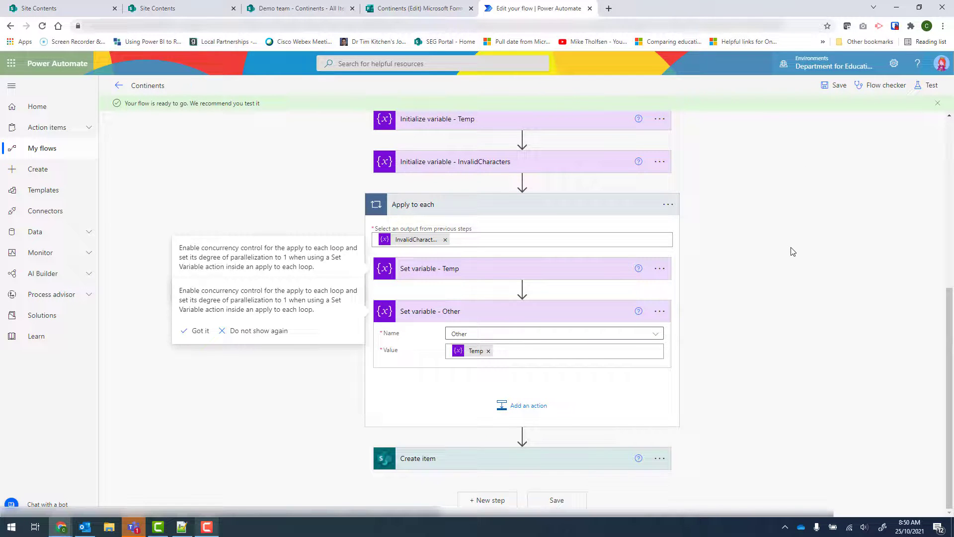
mouse_move(932, 85)
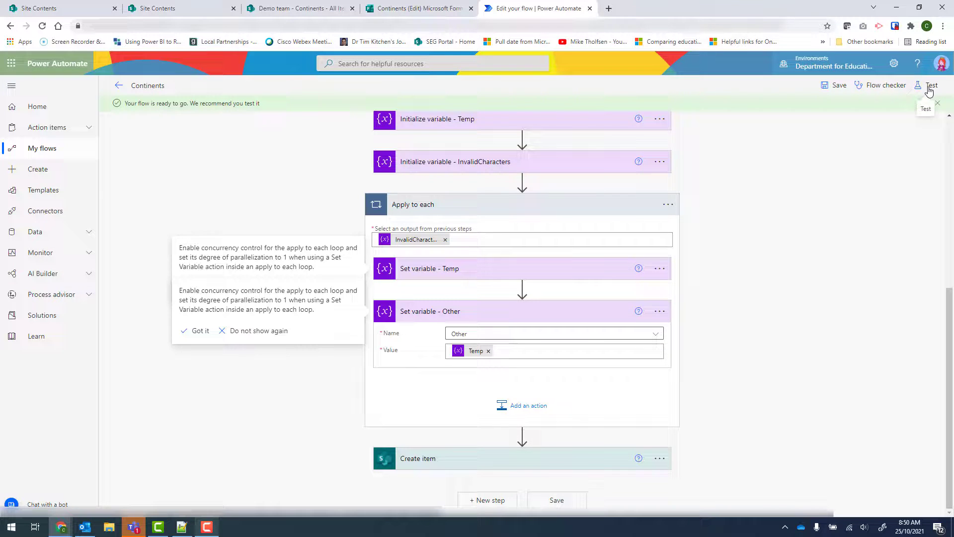
click(932, 85)
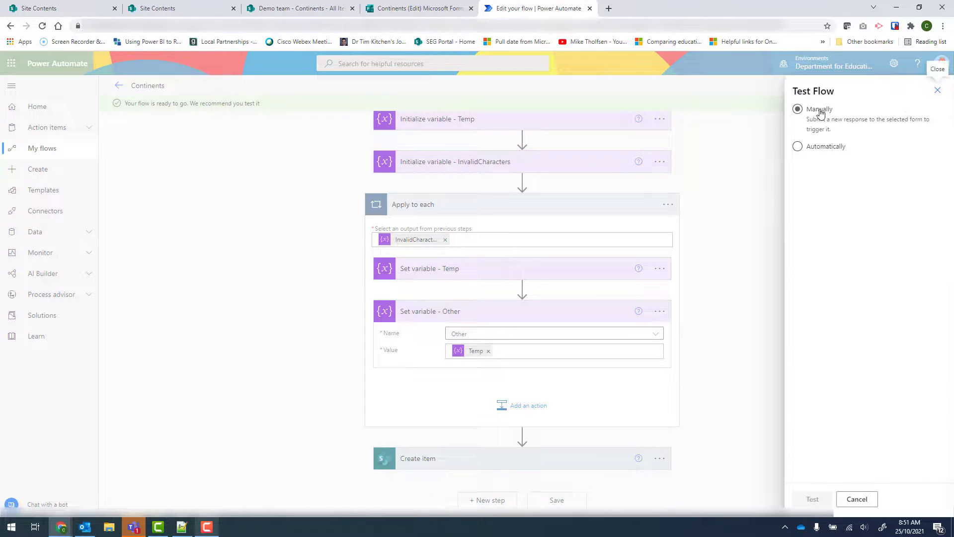
click(797, 146)
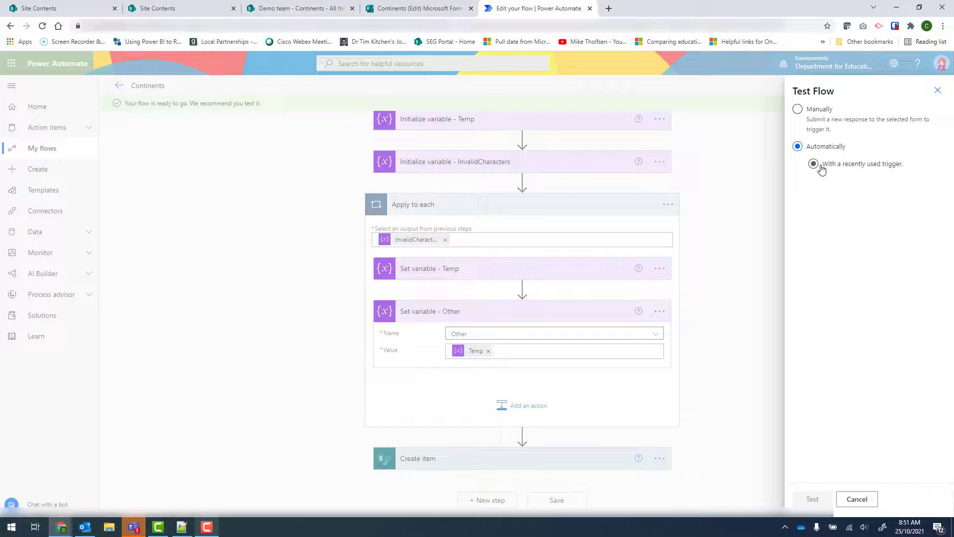
click(813, 163)
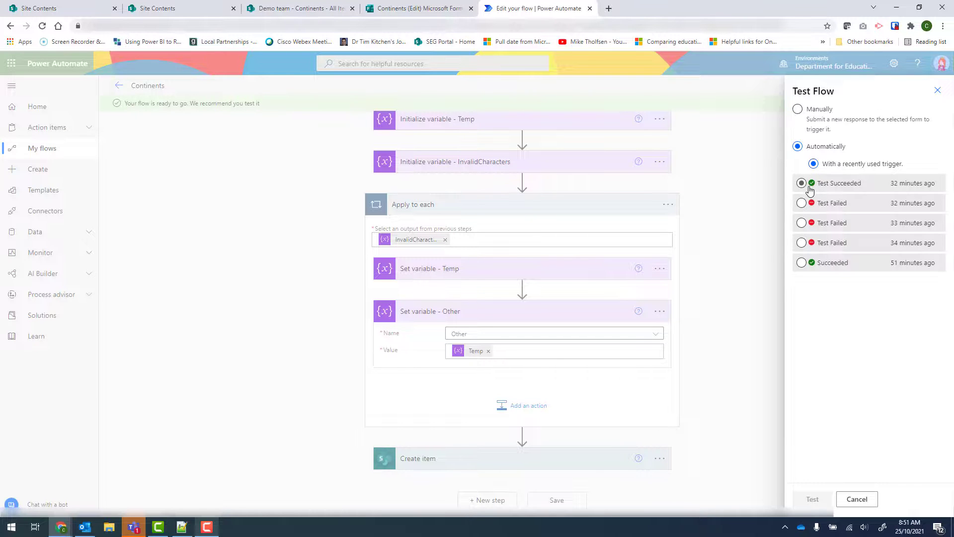
click(811, 498)
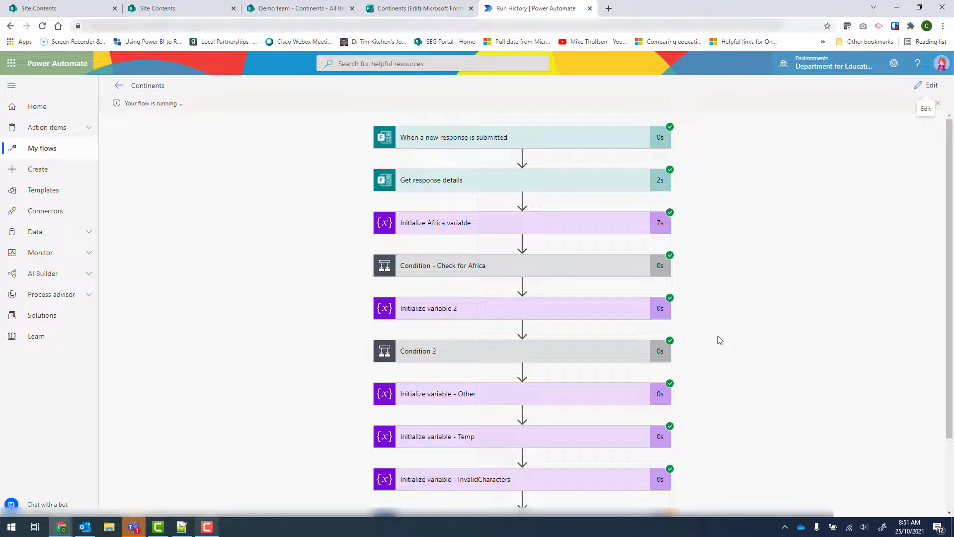
Inspect the recorded inputs of the Other, Temp and InvalidCharacters variables in the run.
scroll(down, 3)
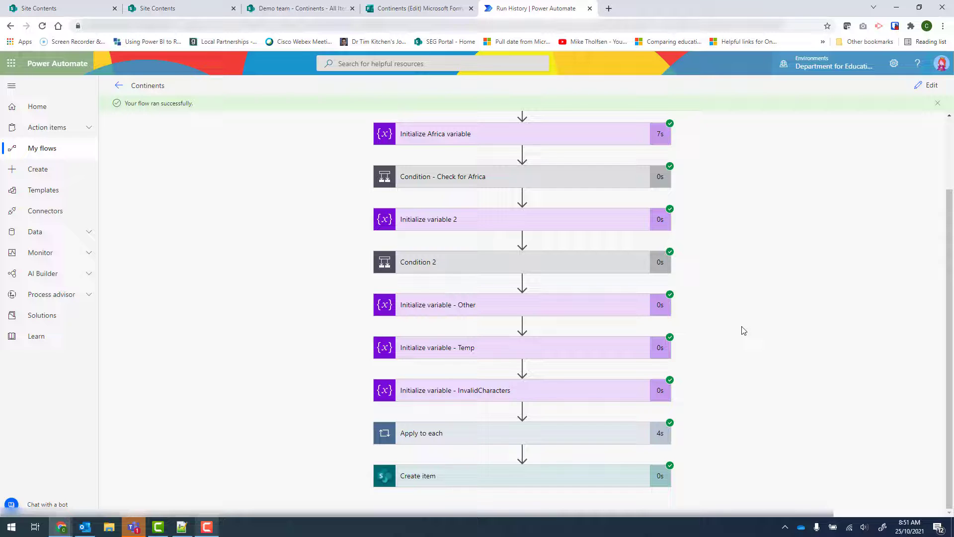
mouse_move(423, 314)
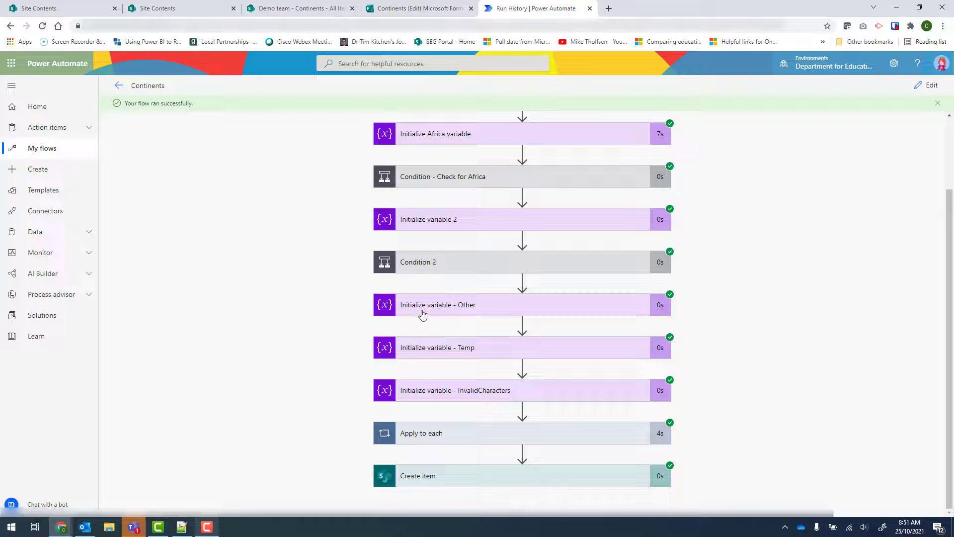
click(437, 304)
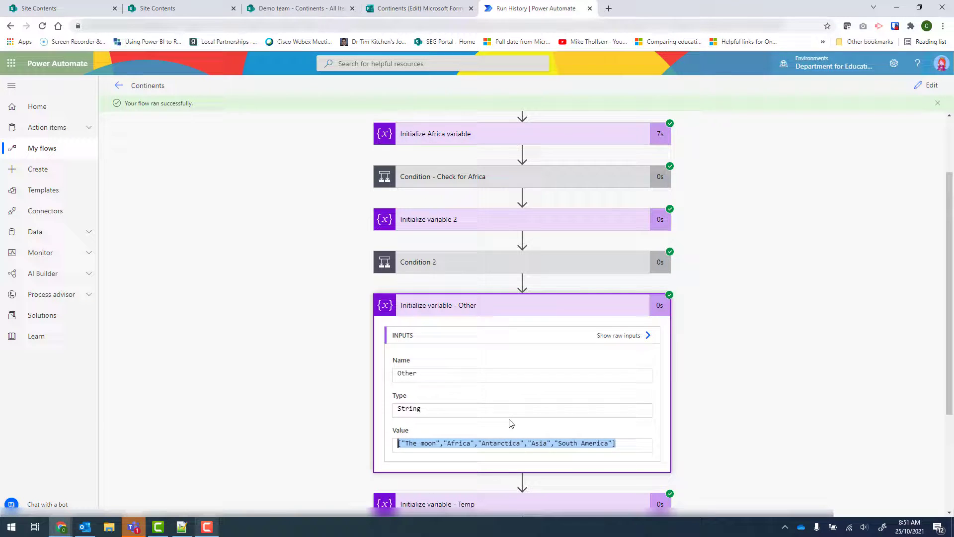
scroll(down, 3)
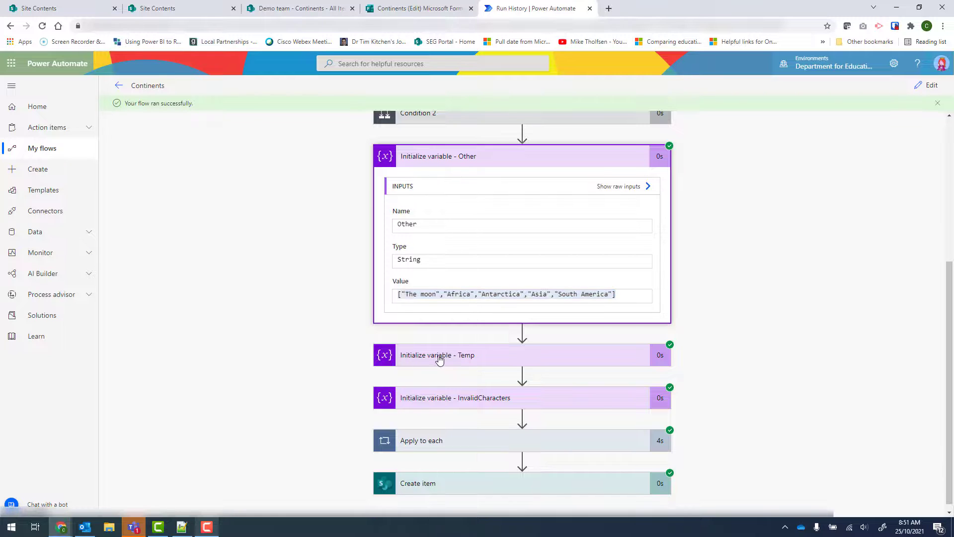
click(436, 355)
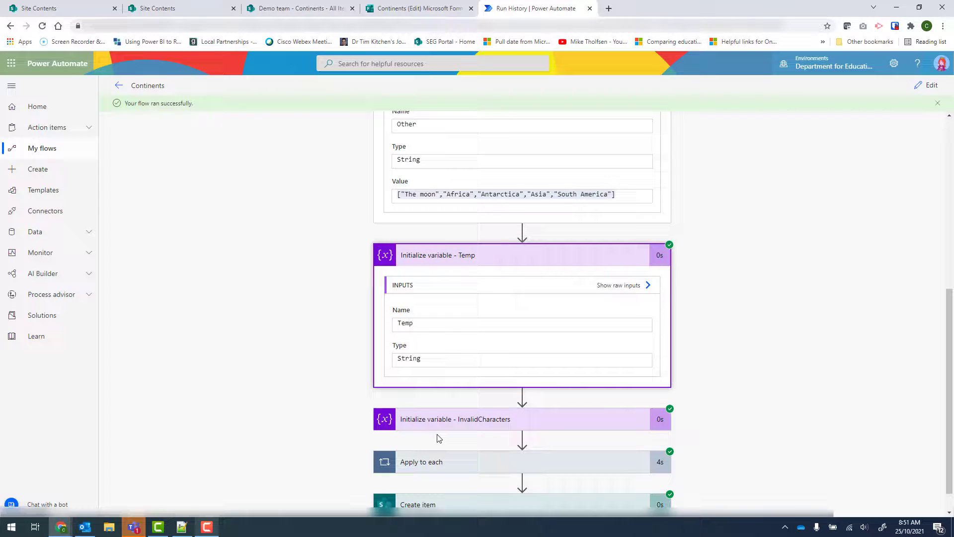
click(455, 418)
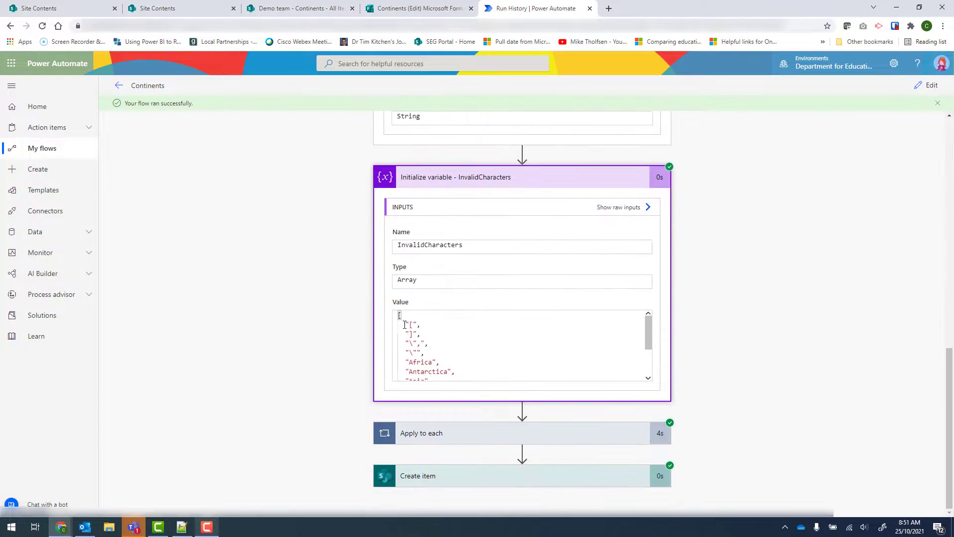
scroll(down, 3)
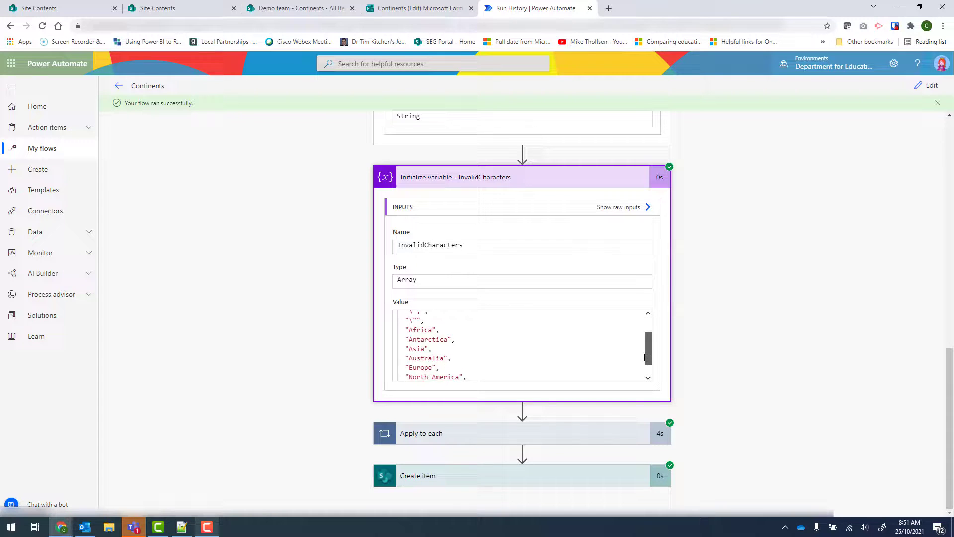
scroll(down, 3)
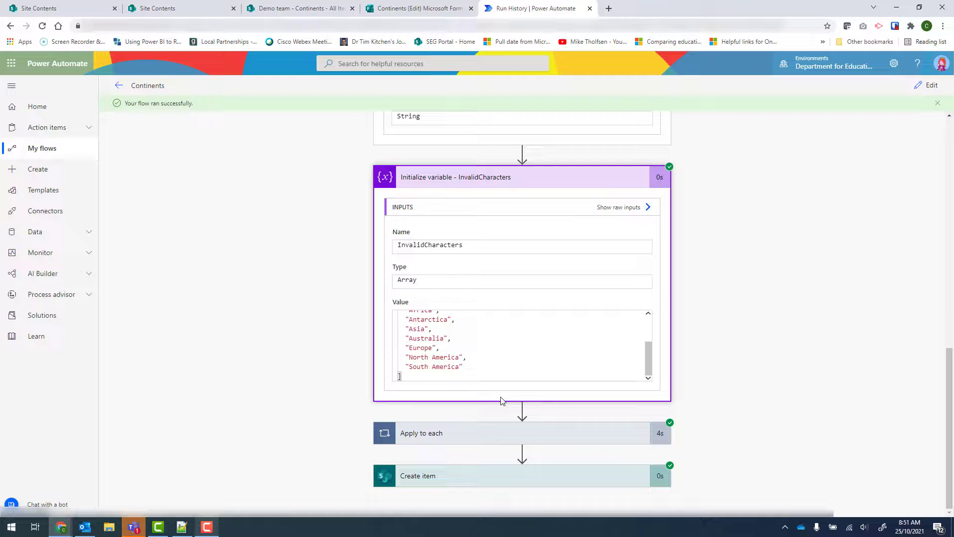
click(522, 433)
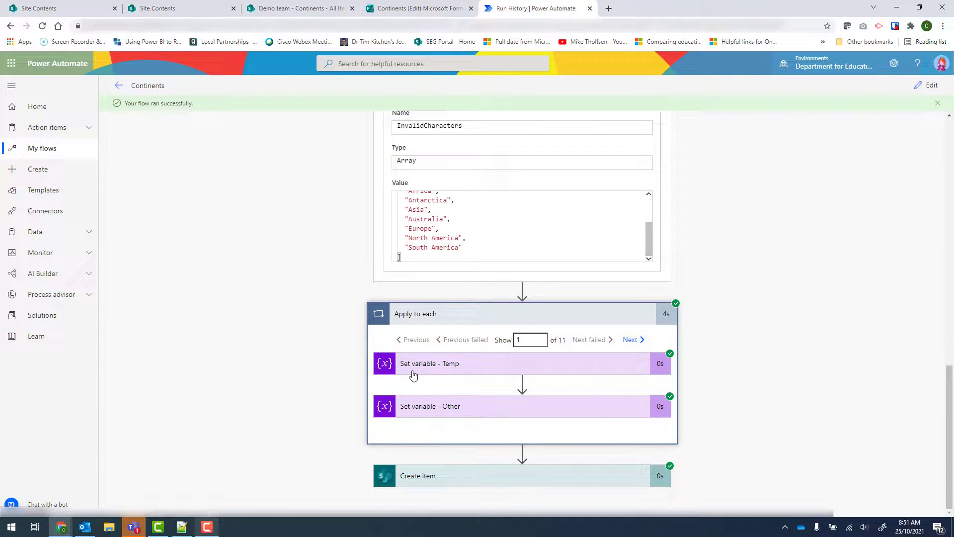
Follow Temp's value through the Apply to each iterations up to 11 of 11.
click(430, 363)
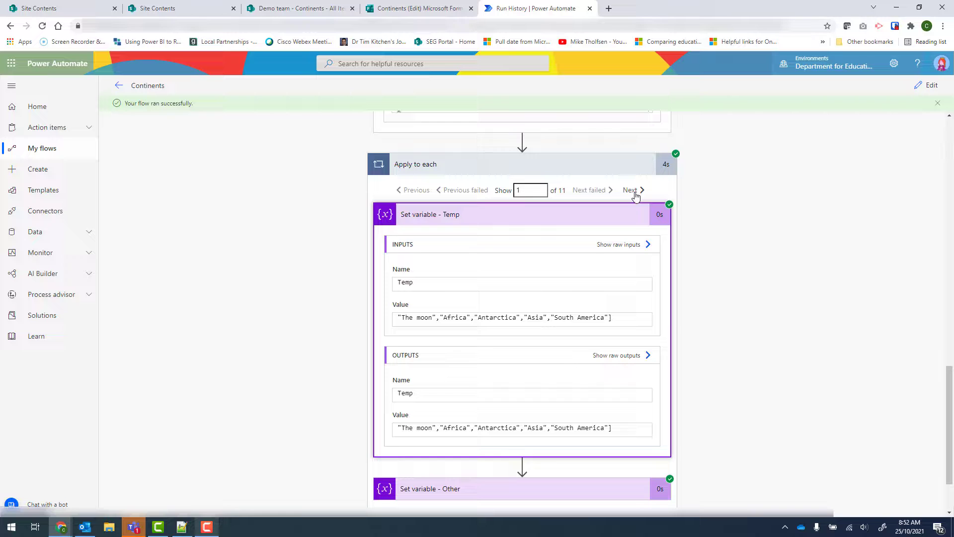
click(631, 190)
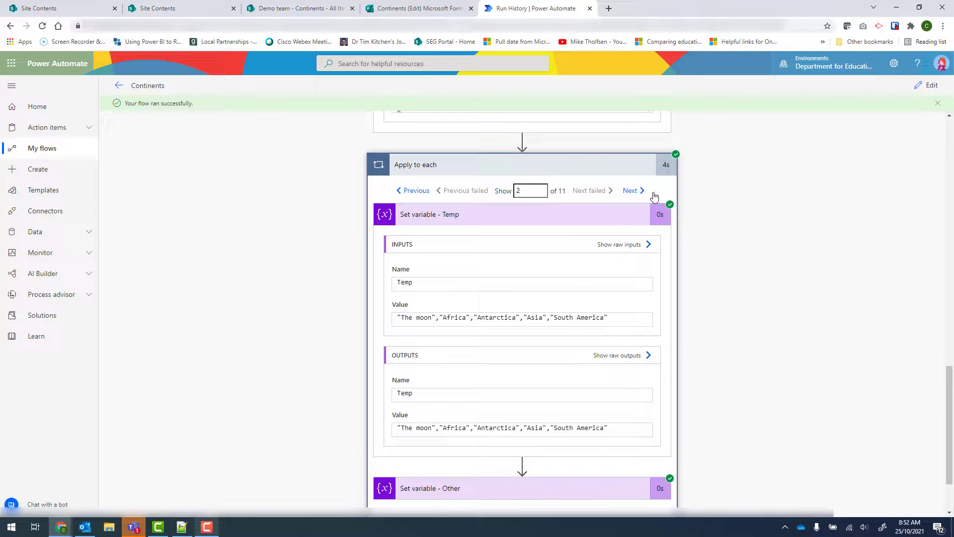
mouse_move(632, 193)
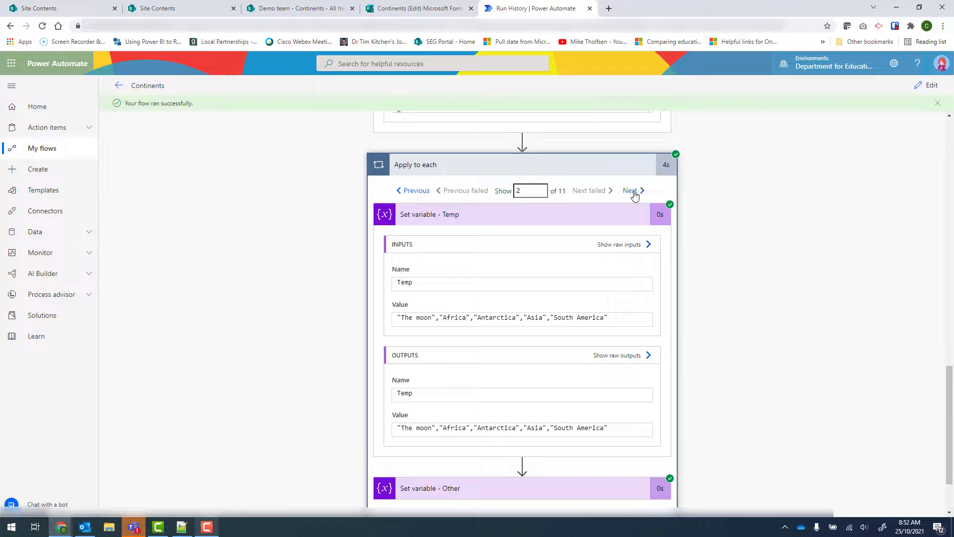
click(630, 190)
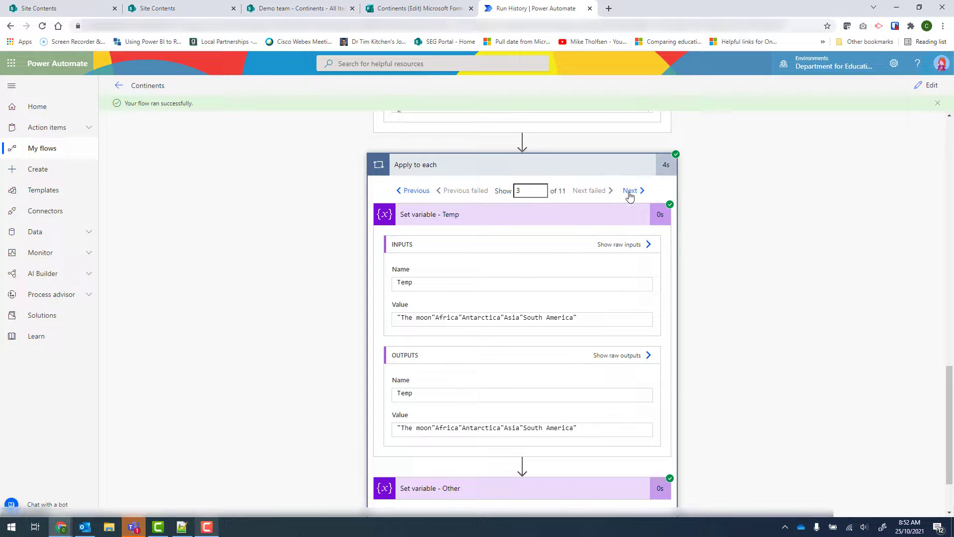
click(631, 190)
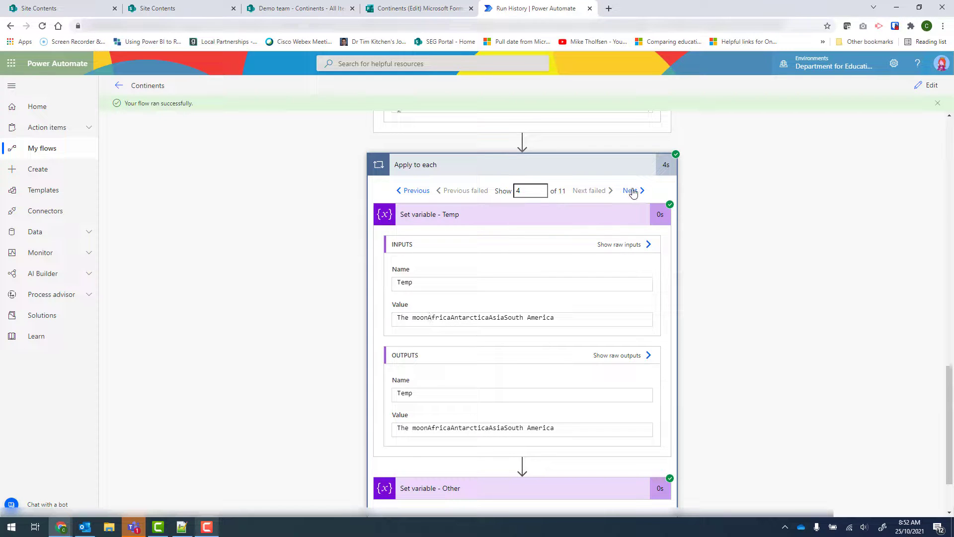
click(631, 190)
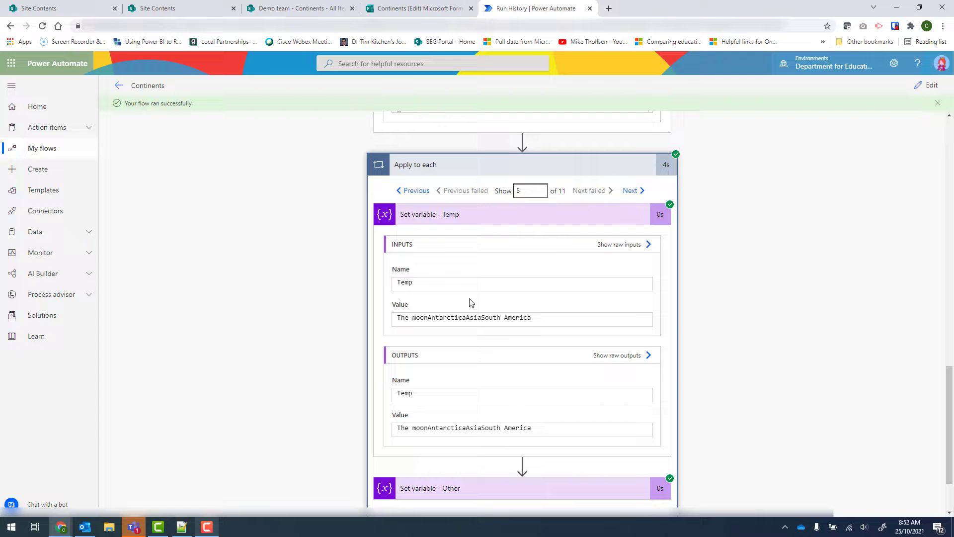
click(630, 190)
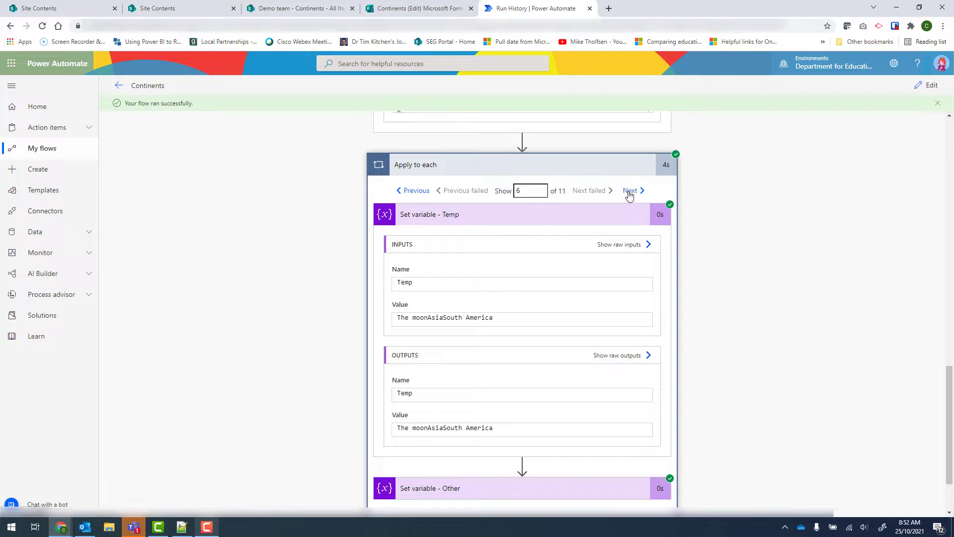
click(631, 190)
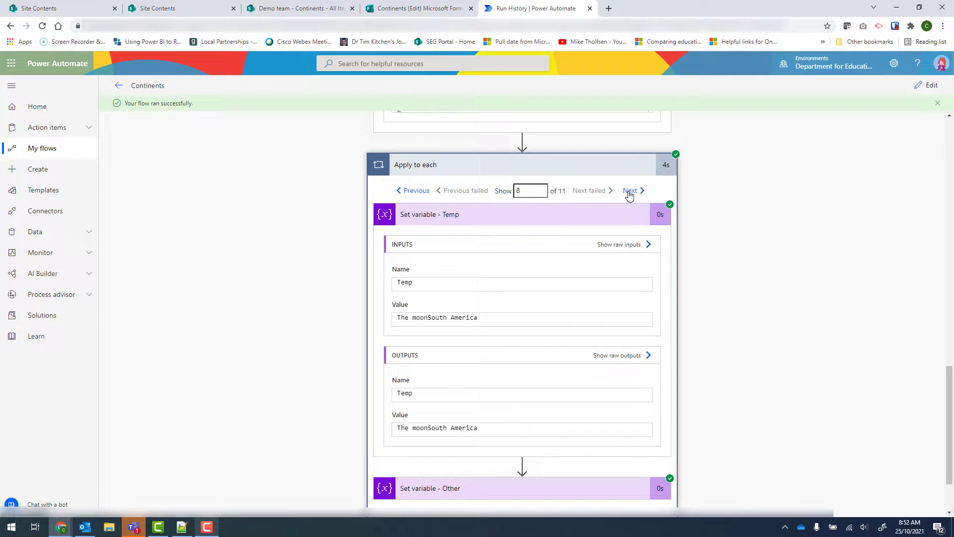
click(632, 190)
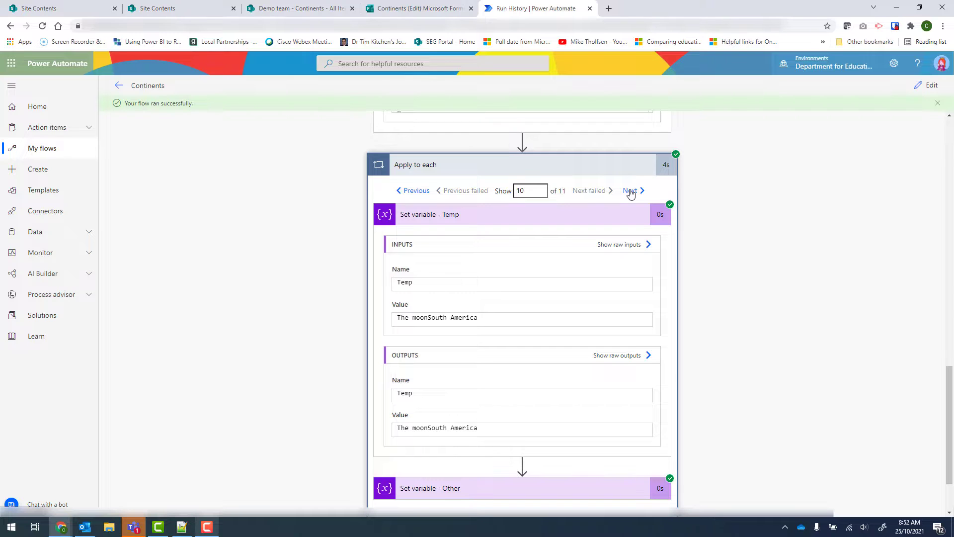
click(630, 190)
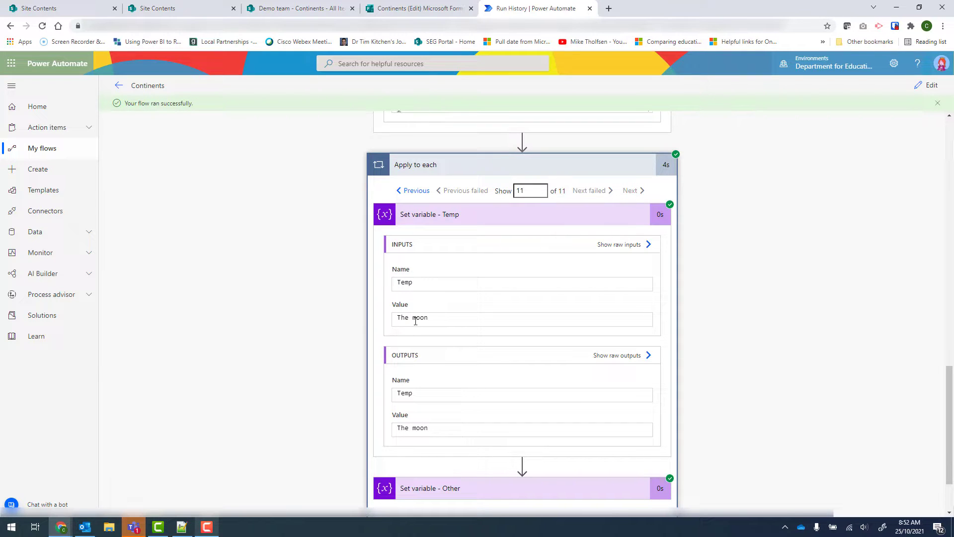
scroll(down, 3)
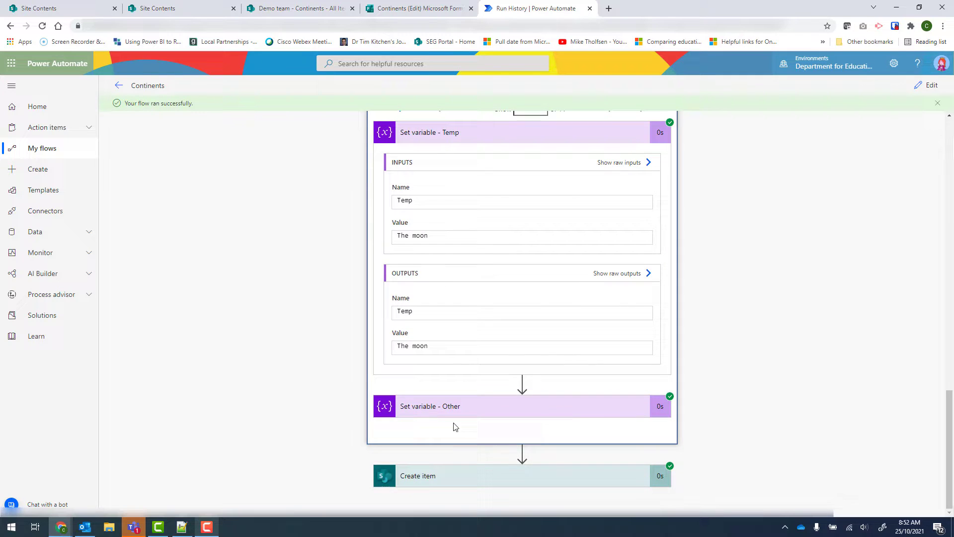
mouse_move(410, 484)
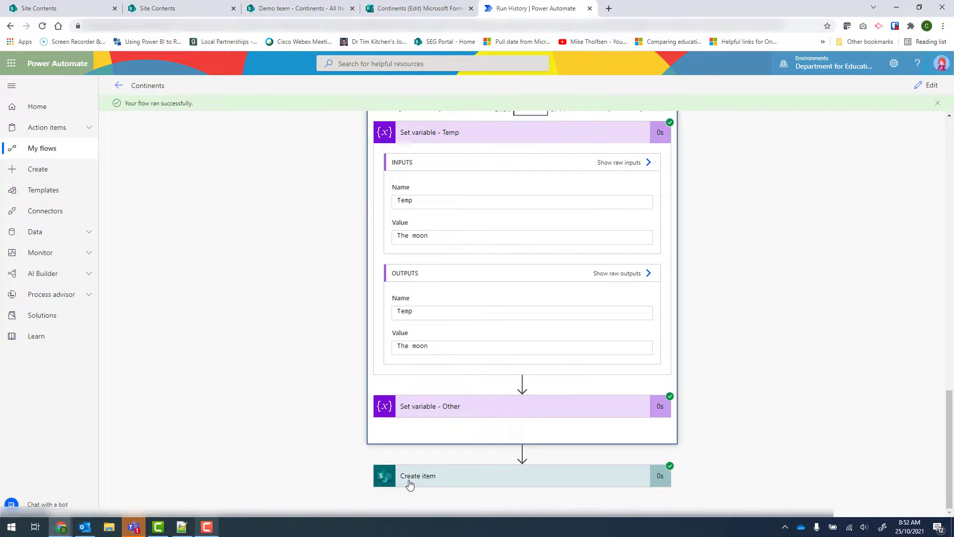
Expand the Create item step to see Other recorded as 'The moon'.
click(418, 475)
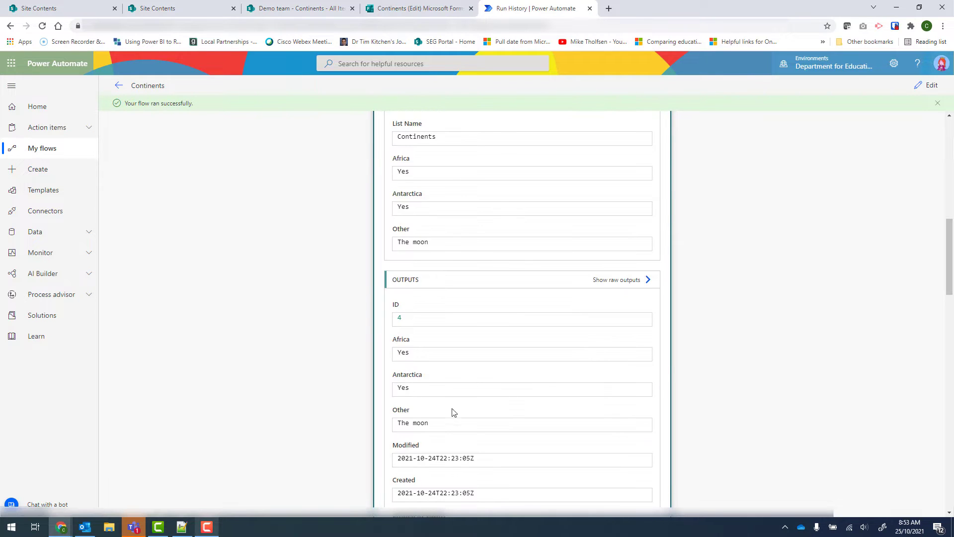
mouse_move(409, 421)
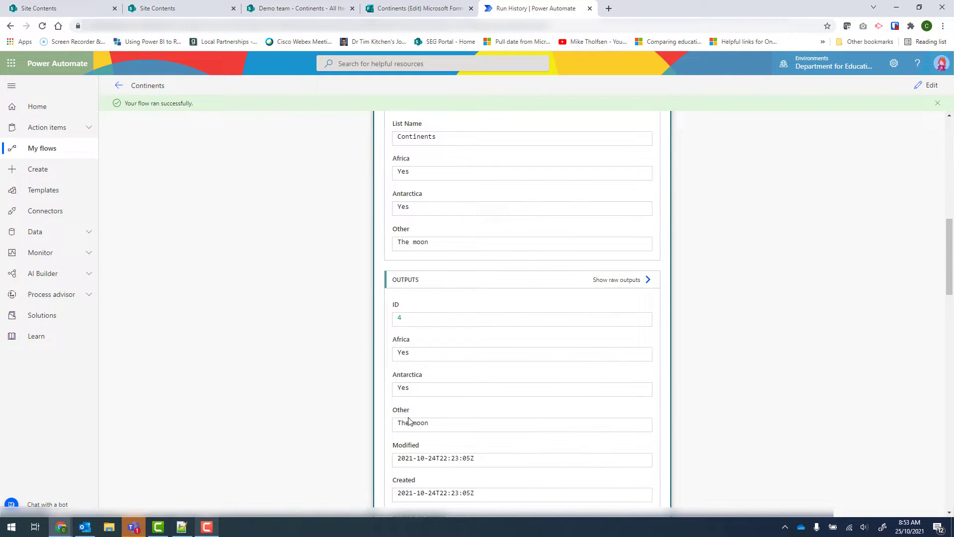